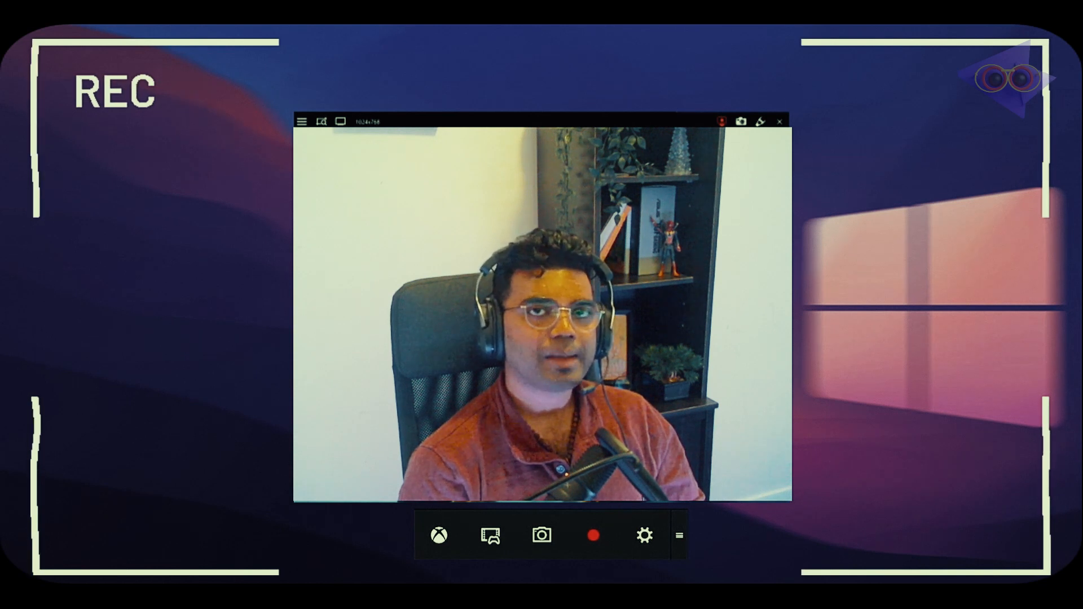
- Play through the 100-frame courtyard sequence in the viewer, pausing around frame 20
click(592, 535)
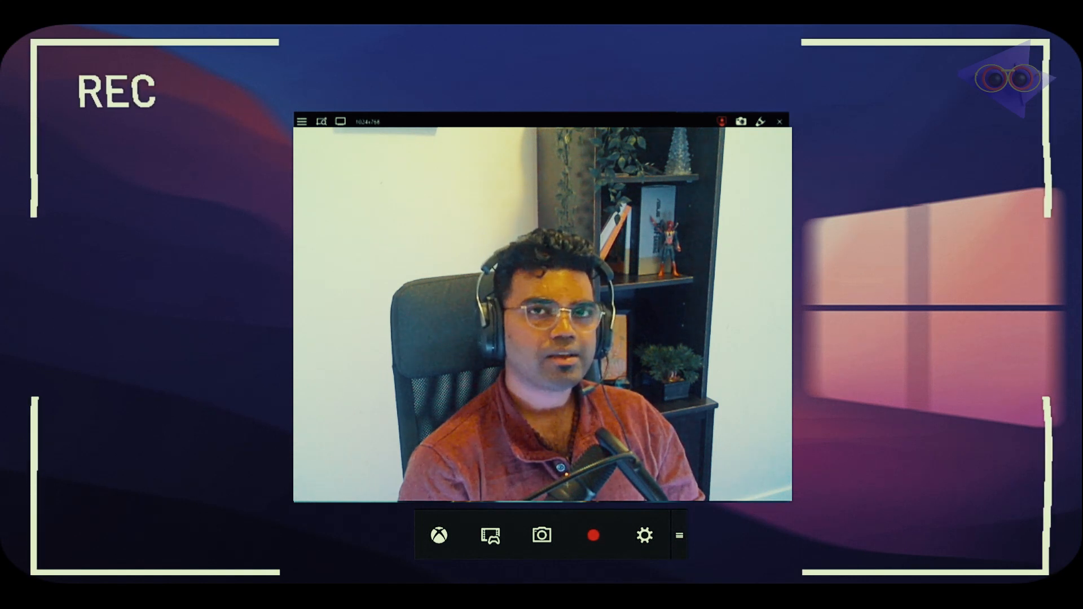
click(593, 535)
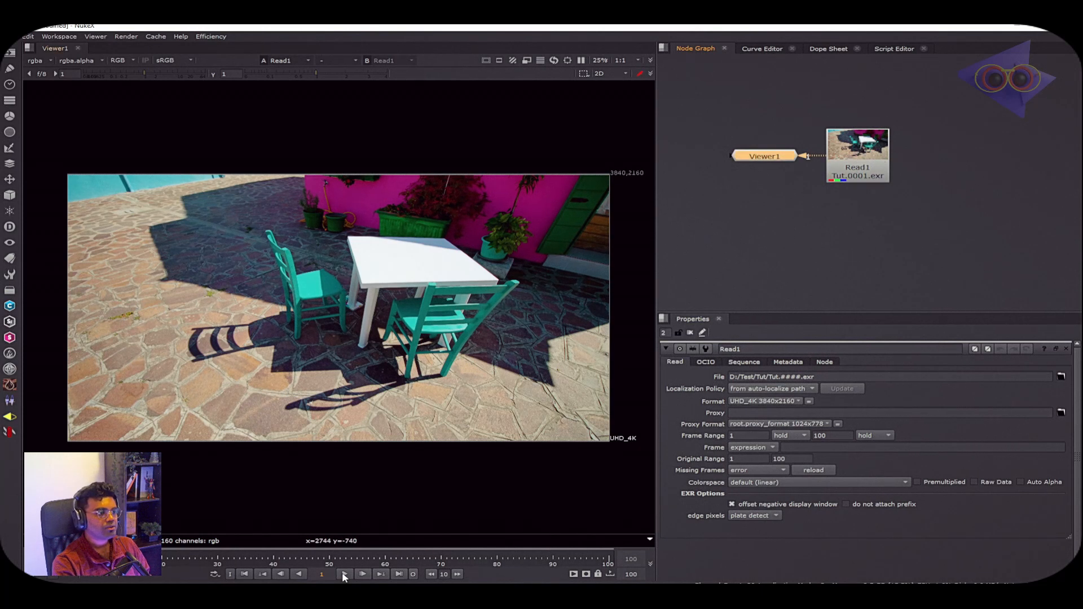
click(362, 574)
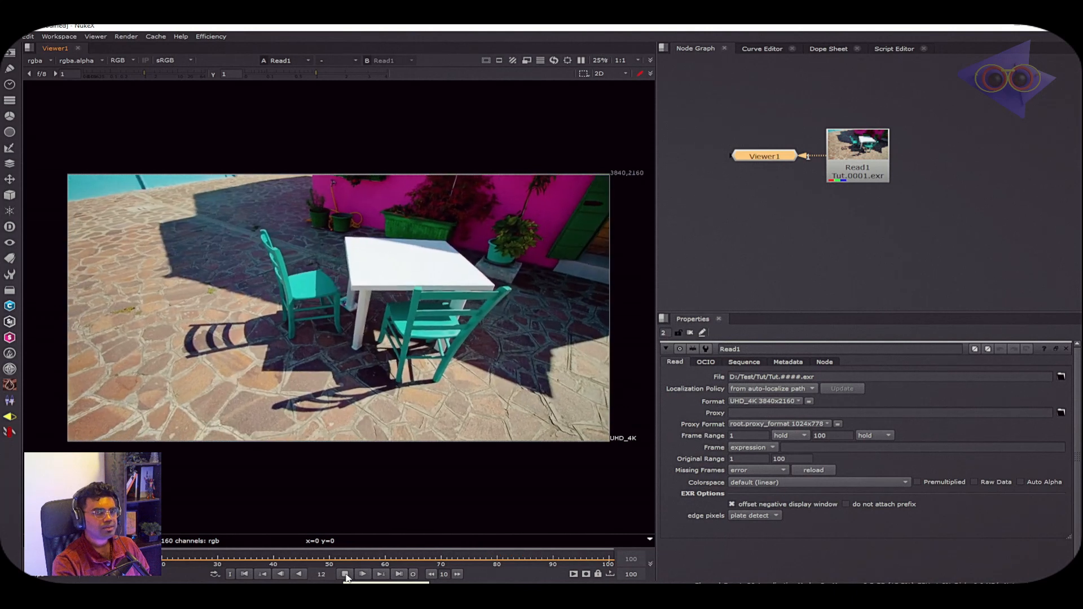
click(346, 574)
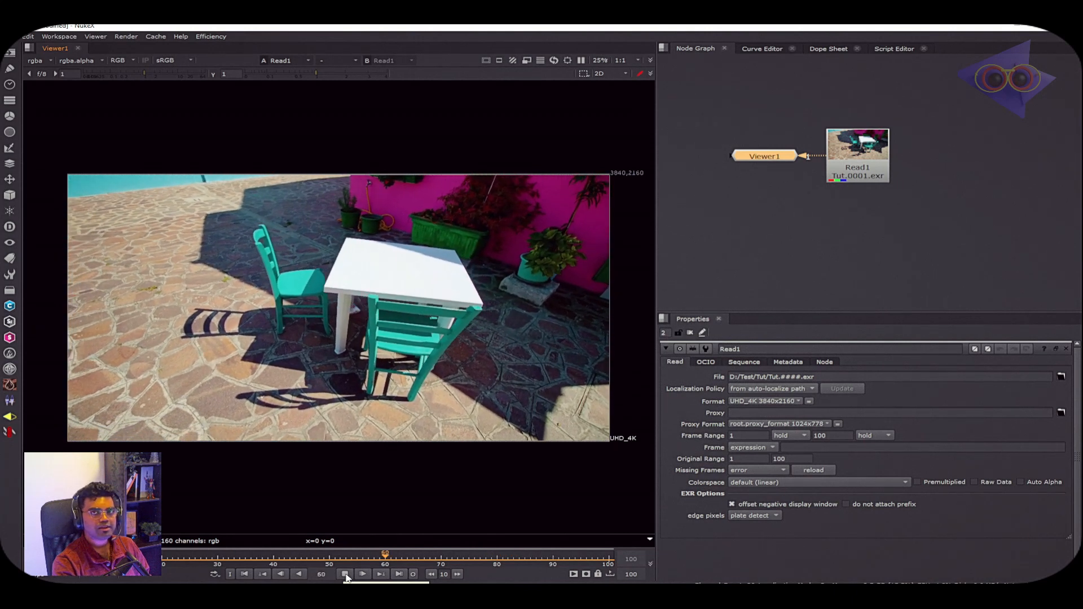
click(345, 574)
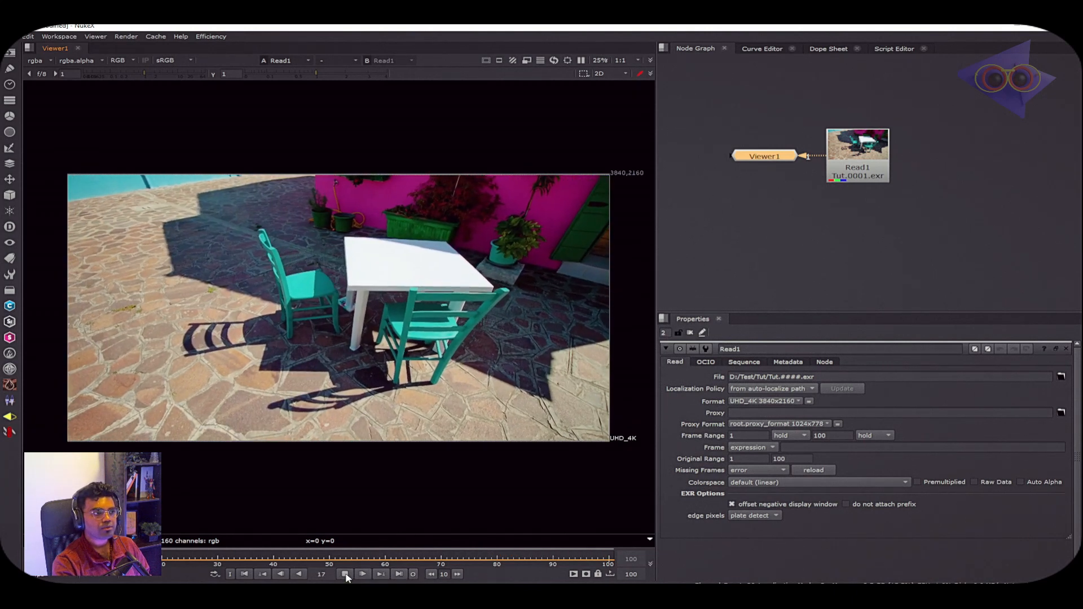
click(346, 575)
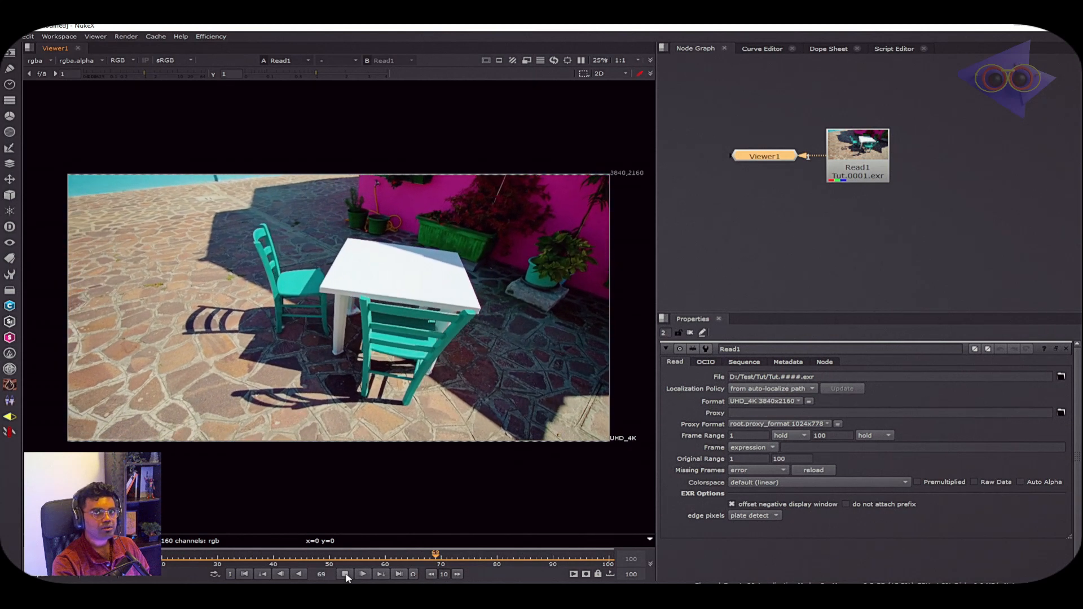
click(346, 574)
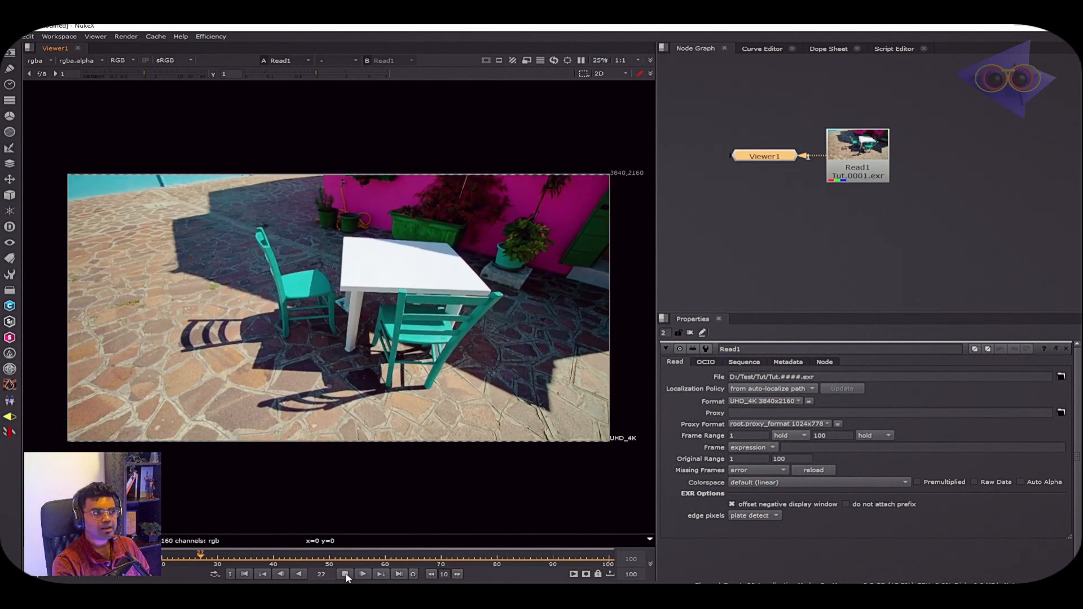
click(345, 574)
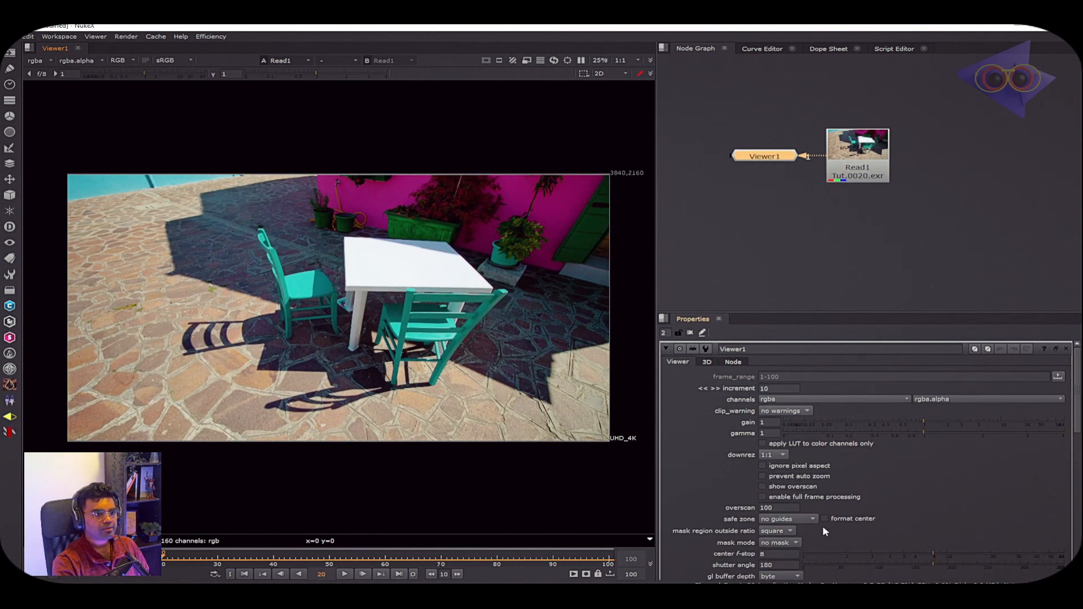
click(856, 154)
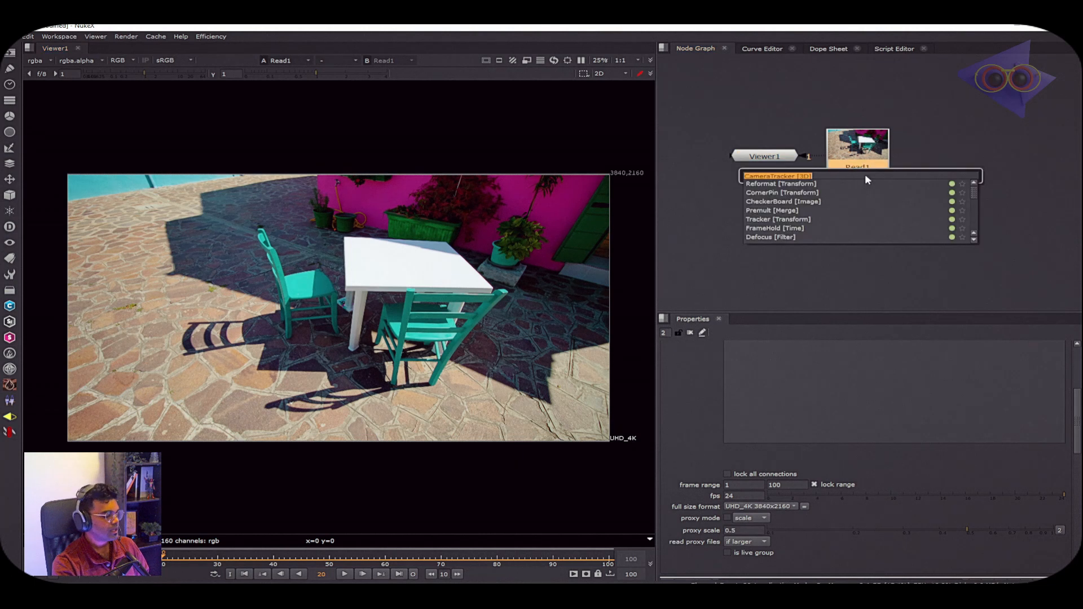
- Add a CameraTracker on Read1, preview its feature settings, and set lens distortion to Unknown Lens
click(776, 176)
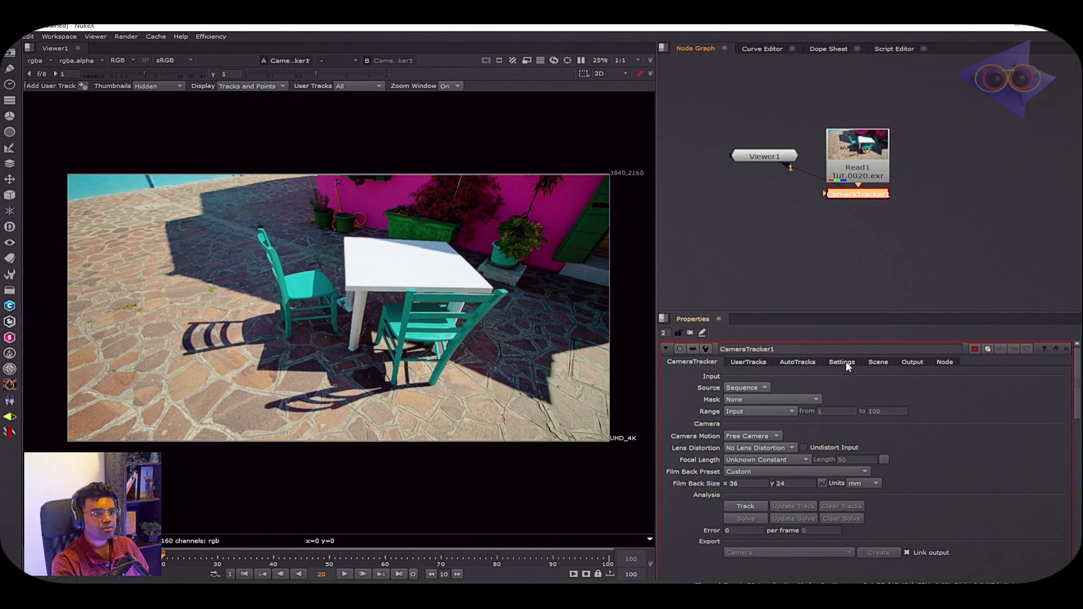
click(842, 361)
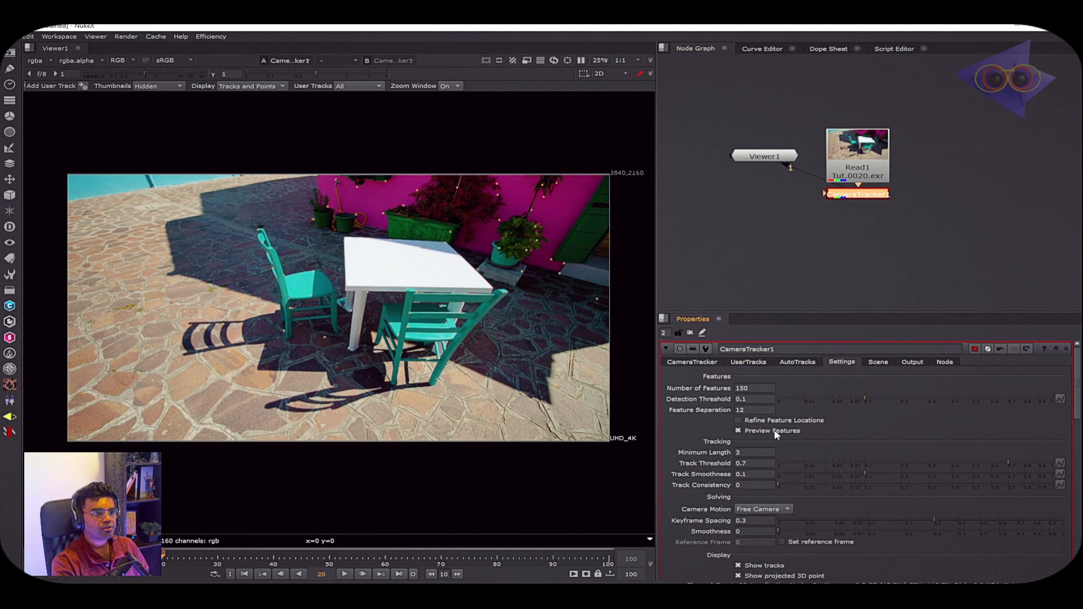
mouse_move(508, 216)
text(500)
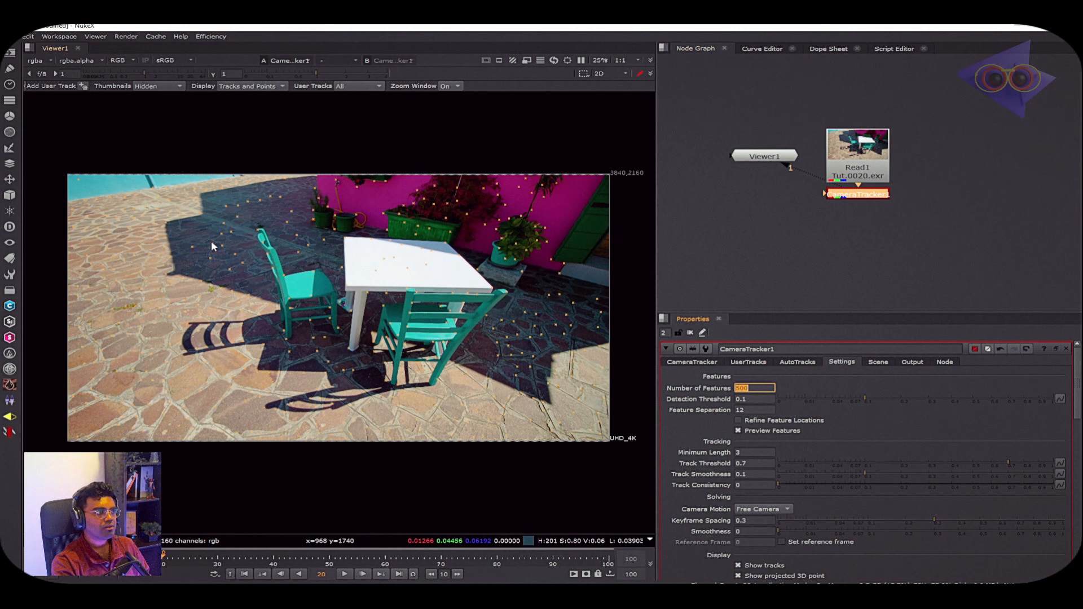
click(691, 361)
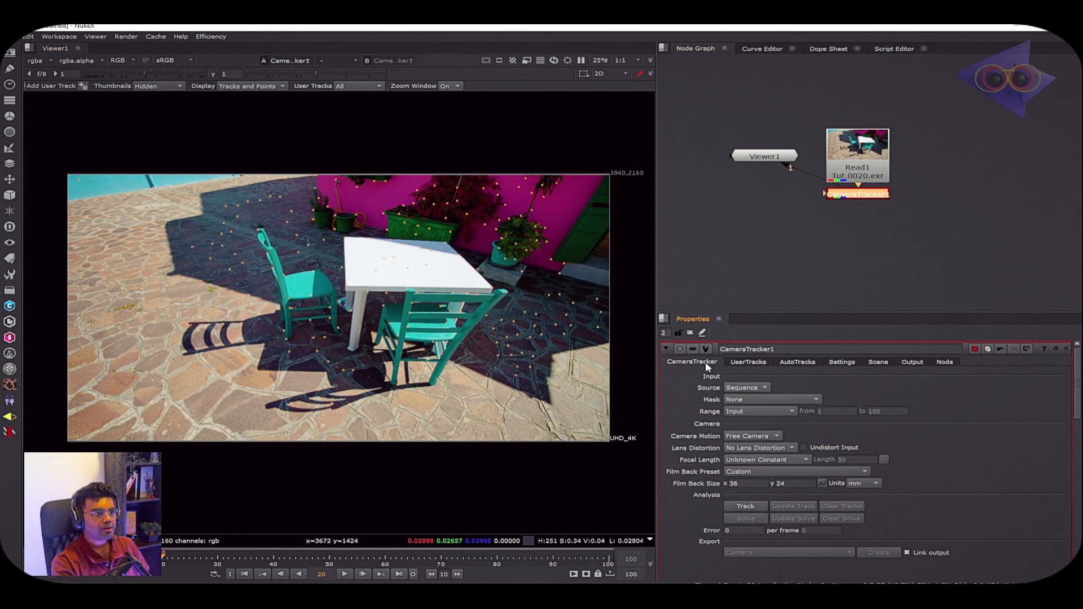
mouse_move(798, 409)
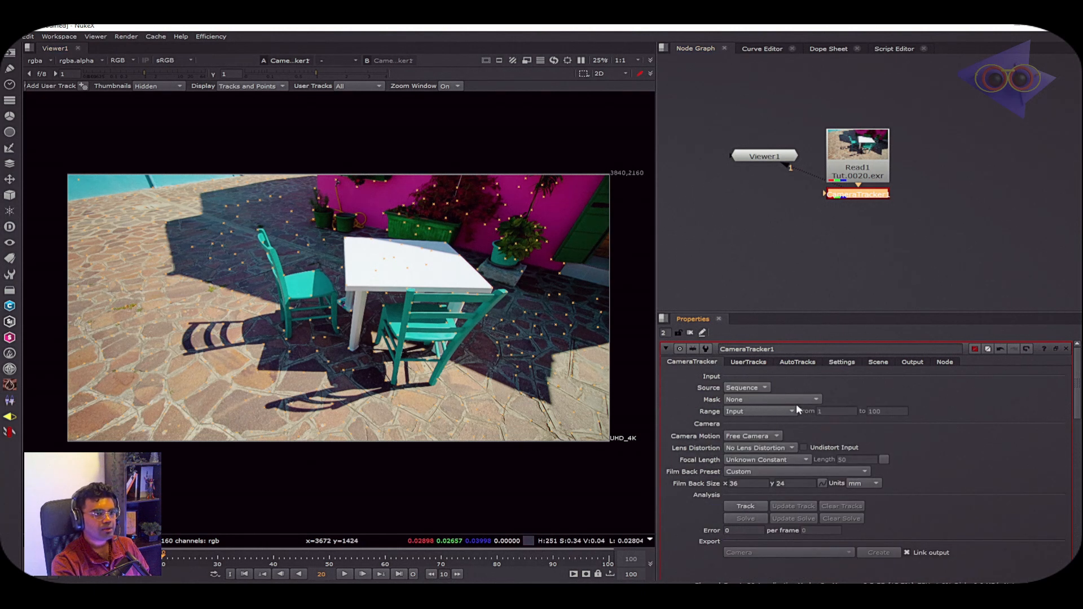
mouse_move(888, 211)
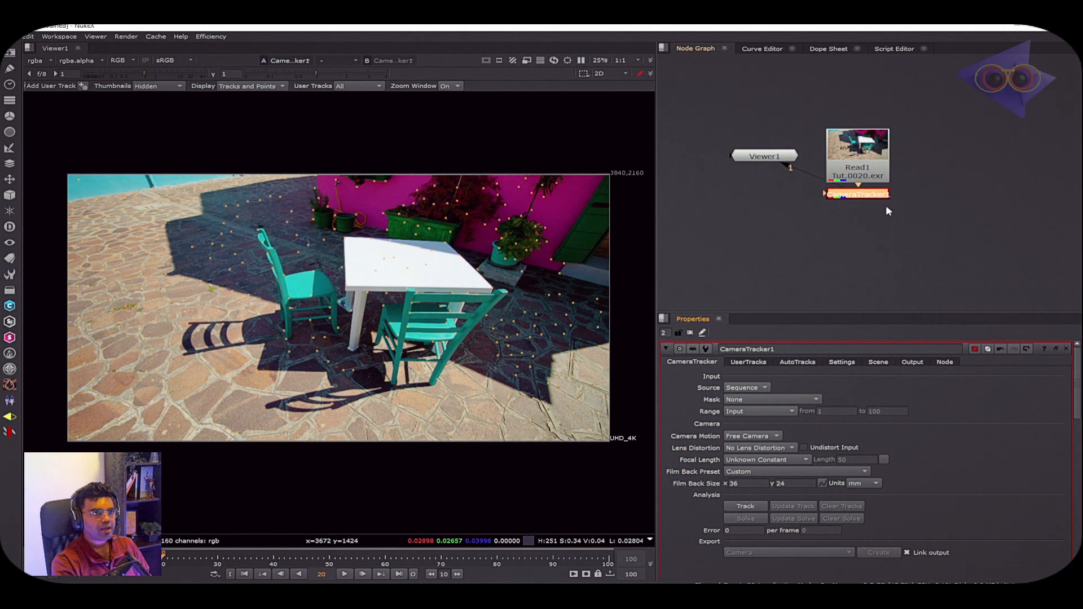
mouse_move(751, 408)
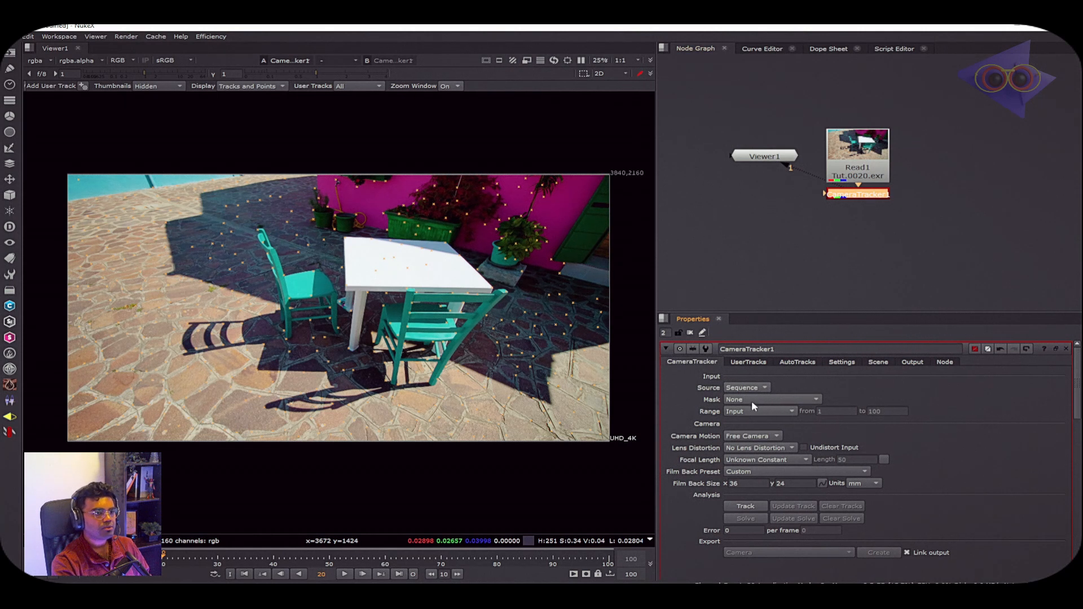
mouse_move(708, 446)
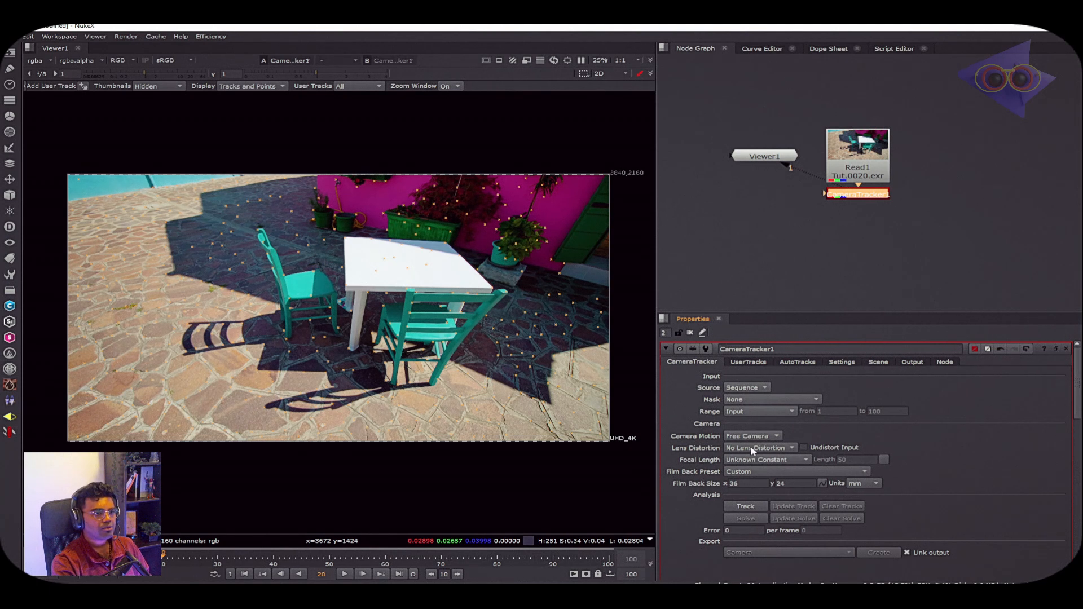
mouse_move(759, 448)
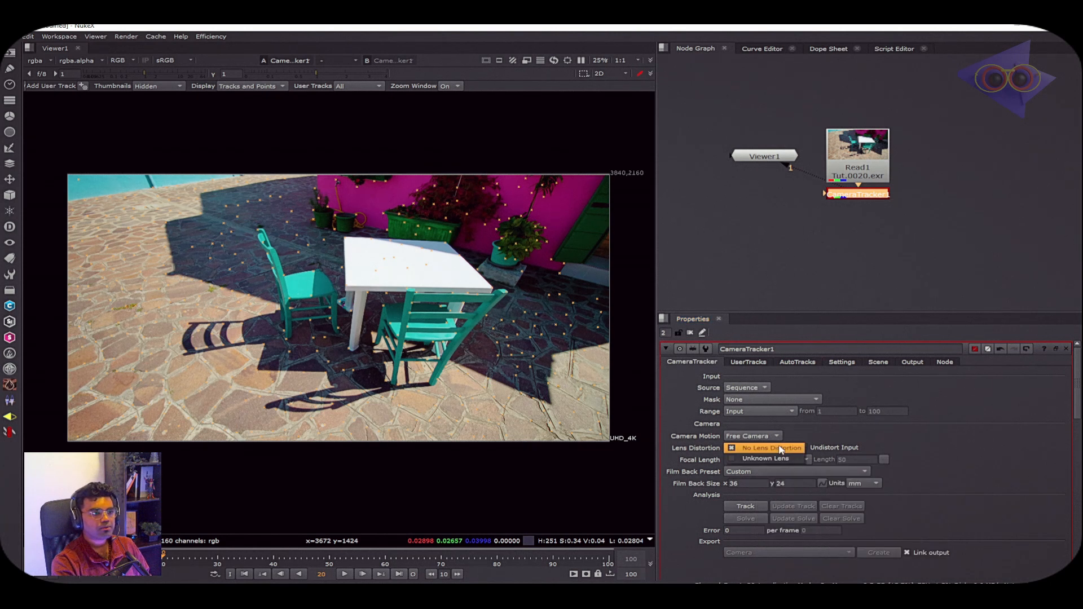
click(760, 448)
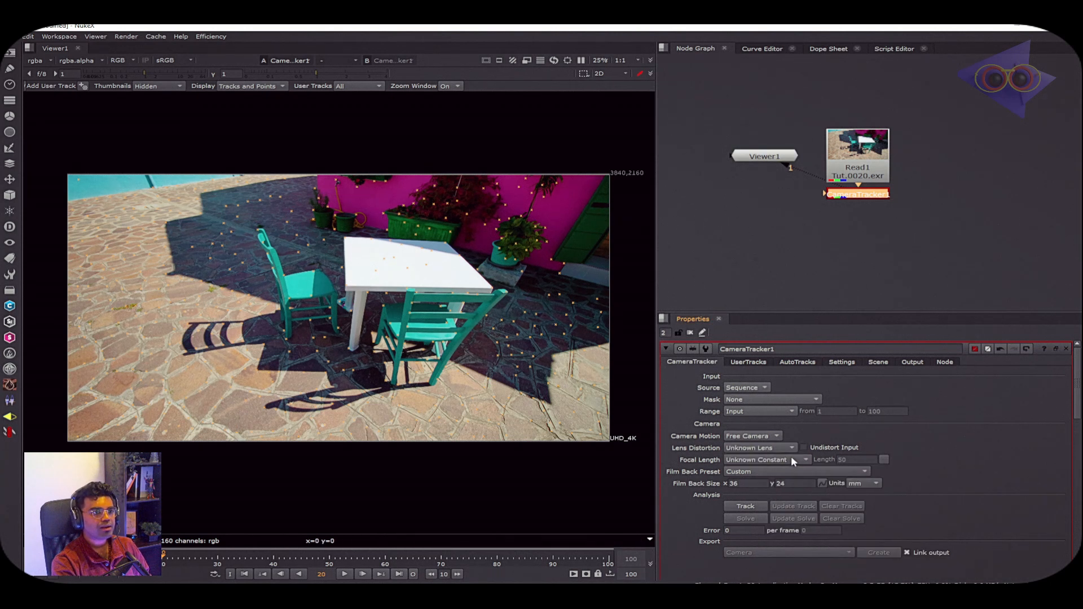
mouse_move(757, 459)
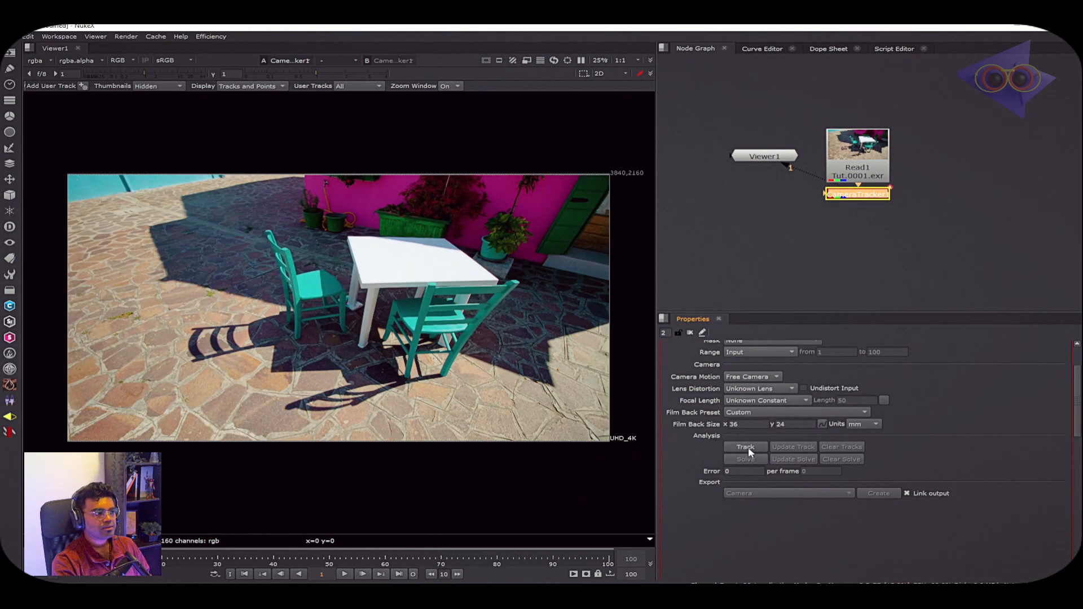
- Track features across the footage and solve the camera, reaching an error of 1.33
click(745, 447)
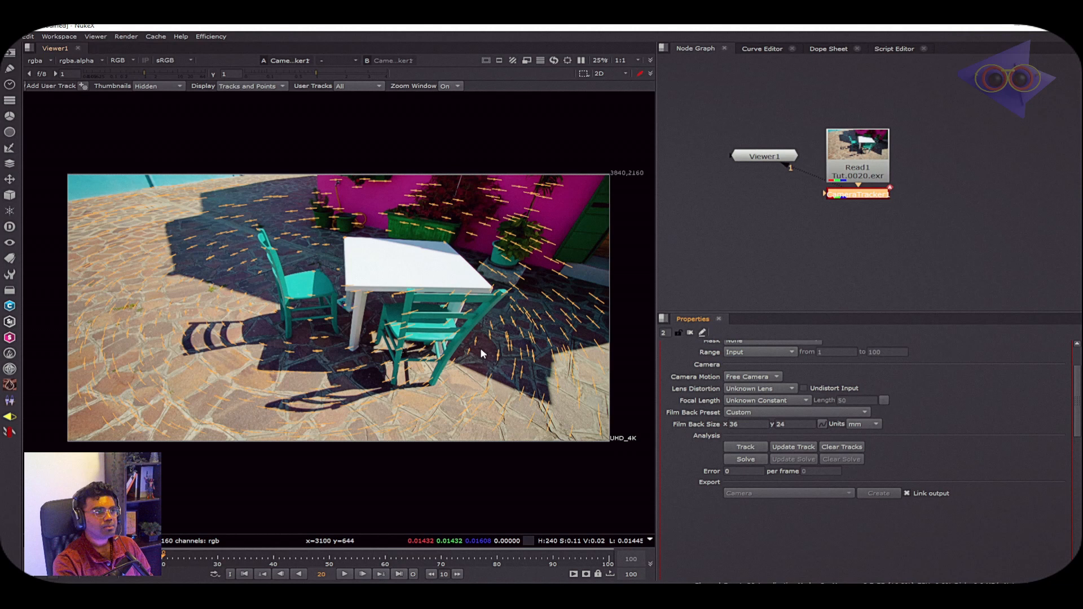
mouse_move(539, 373)
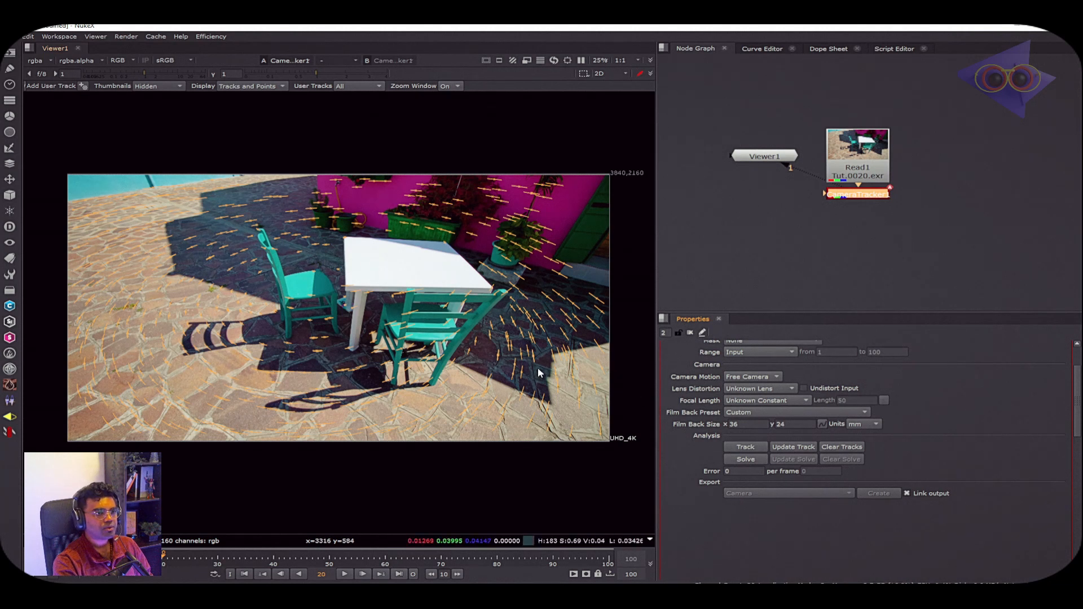
mouse_move(745, 459)
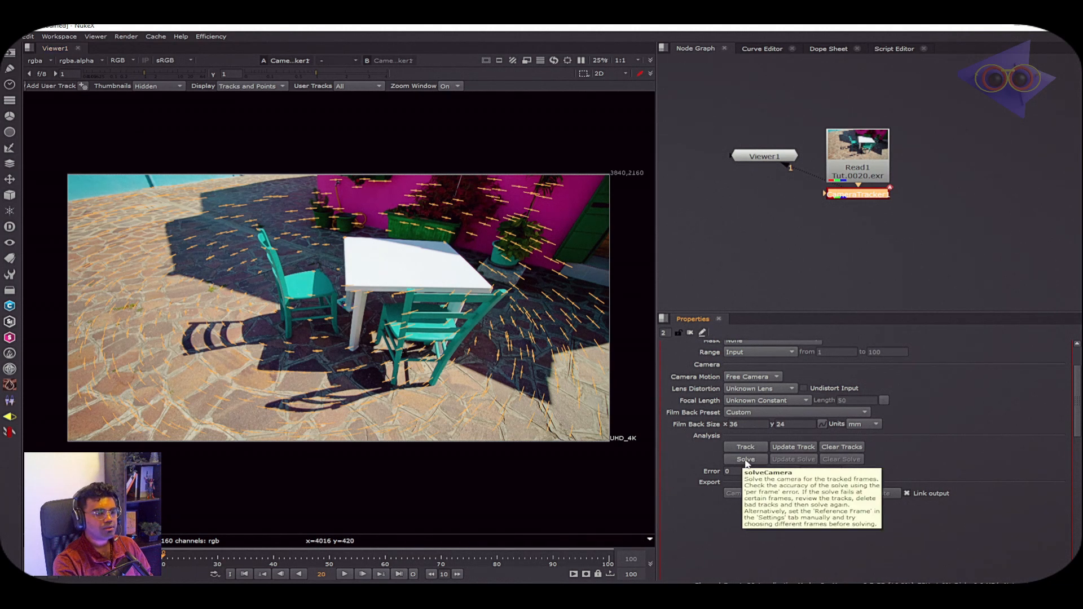
click(745, 459)
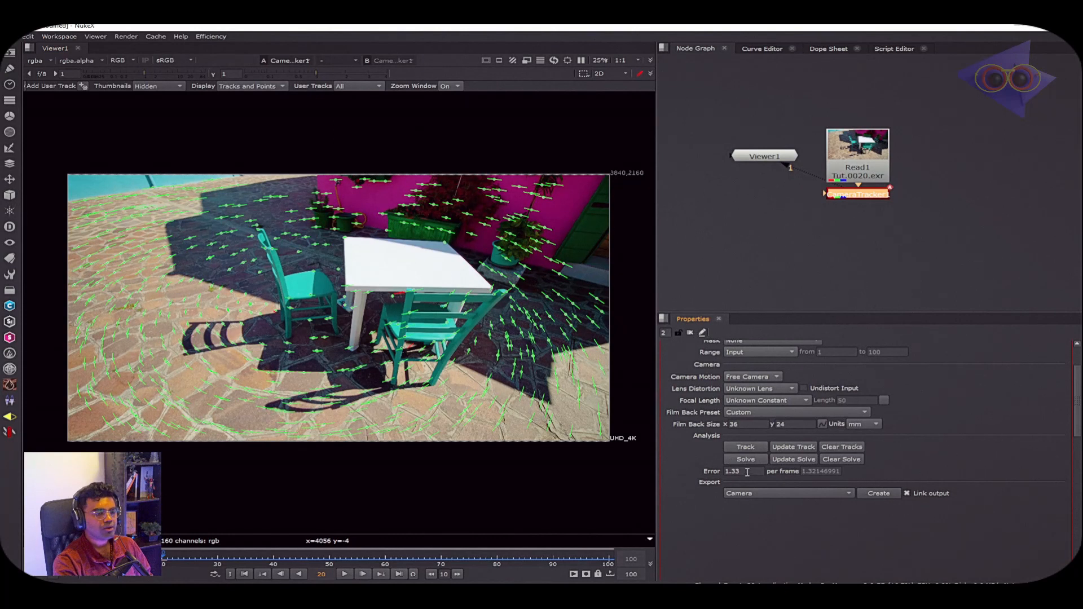
mouse_move(733, 471)
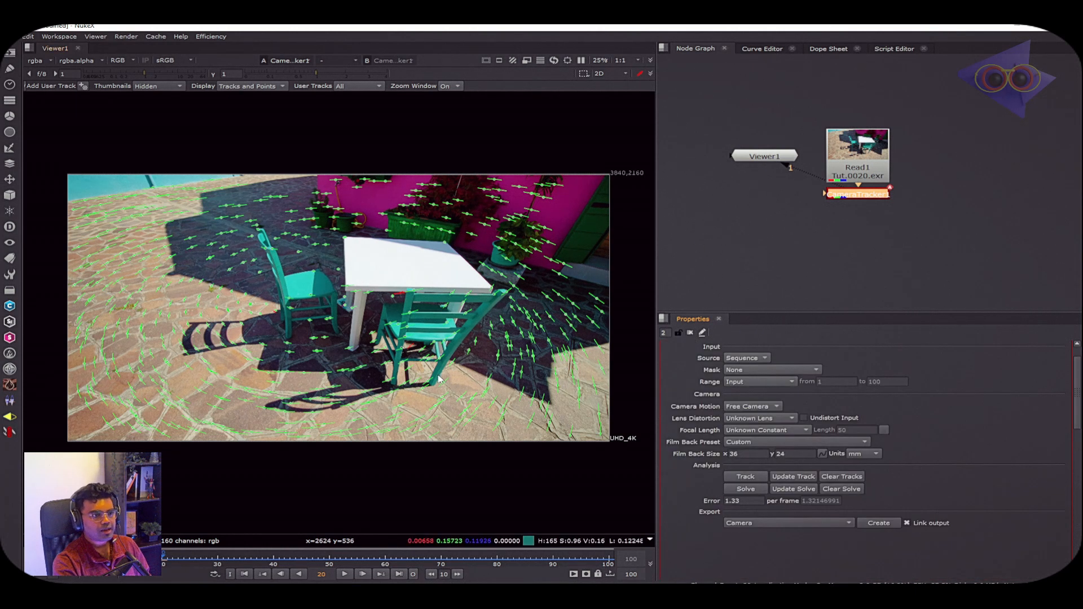
click(598, 74)
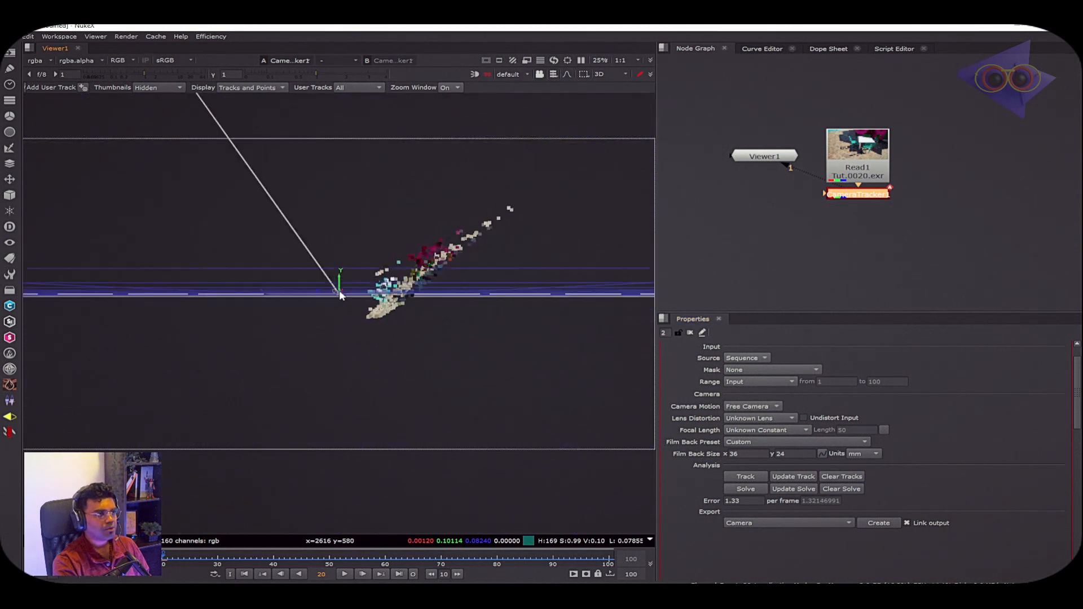
click(599, 75)
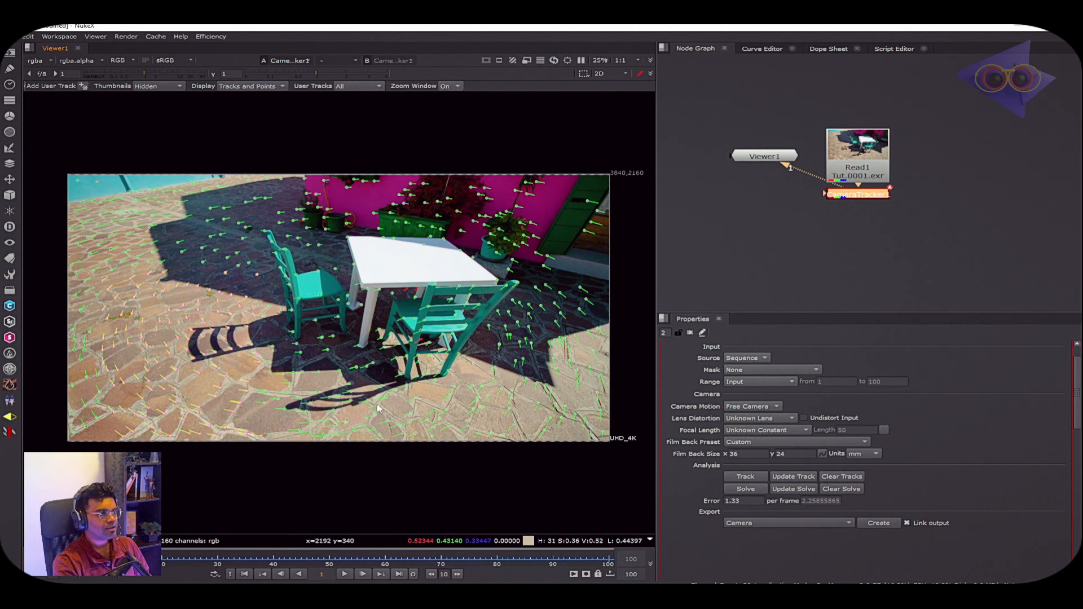
click(598, 74)
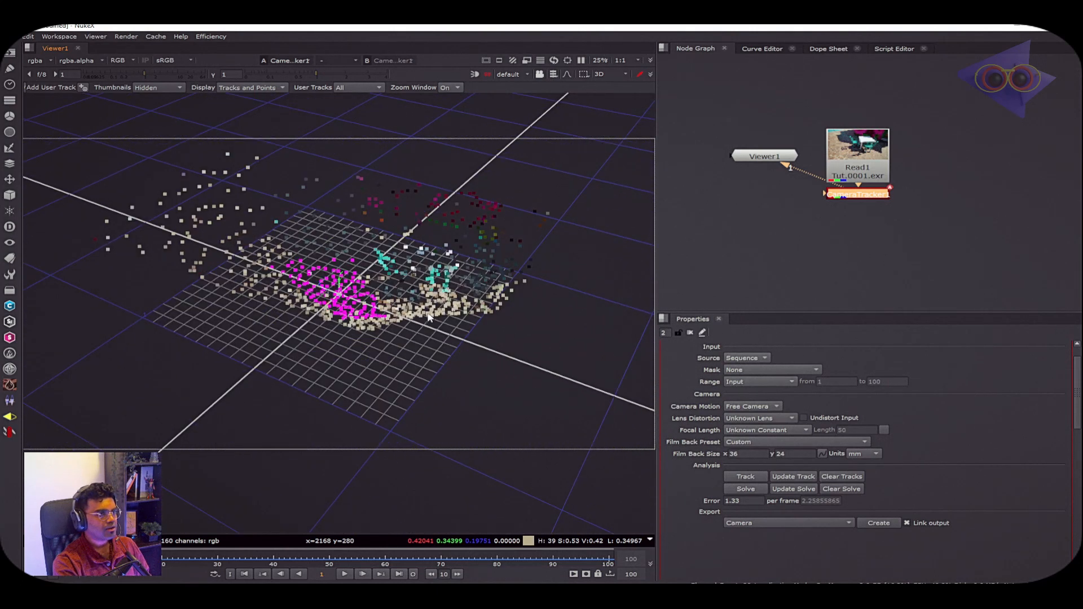
click(599, 75)
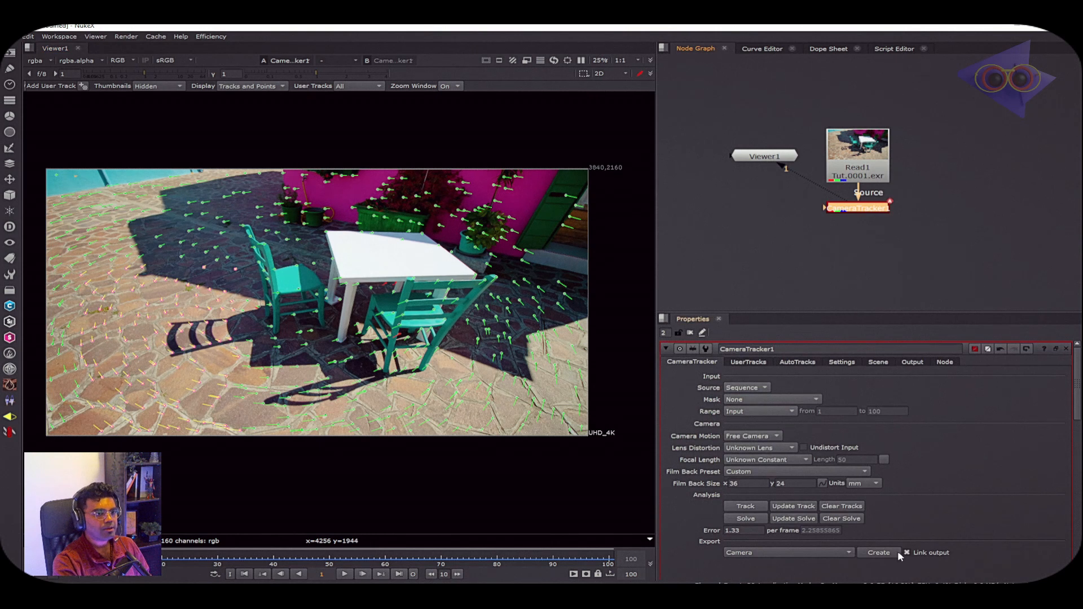
- Create a Camera node from the solved track with Export set to Camera
click(878, 552)
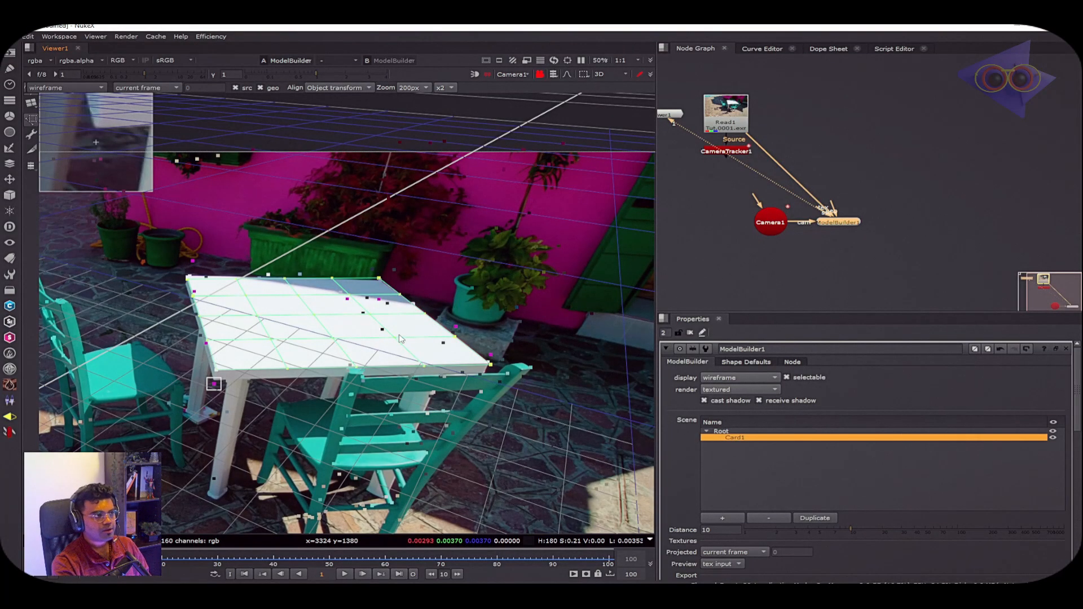
mouse_move(290, 329)
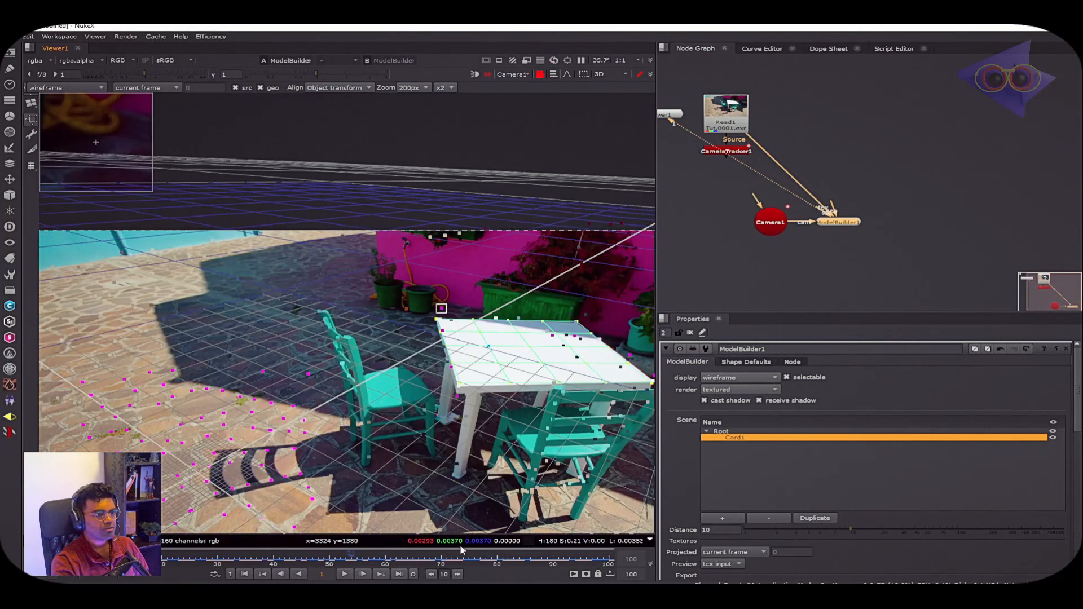
- Scroll the ModelBuilder properties down toward the export options for the fitted card
scroll(down, 3)
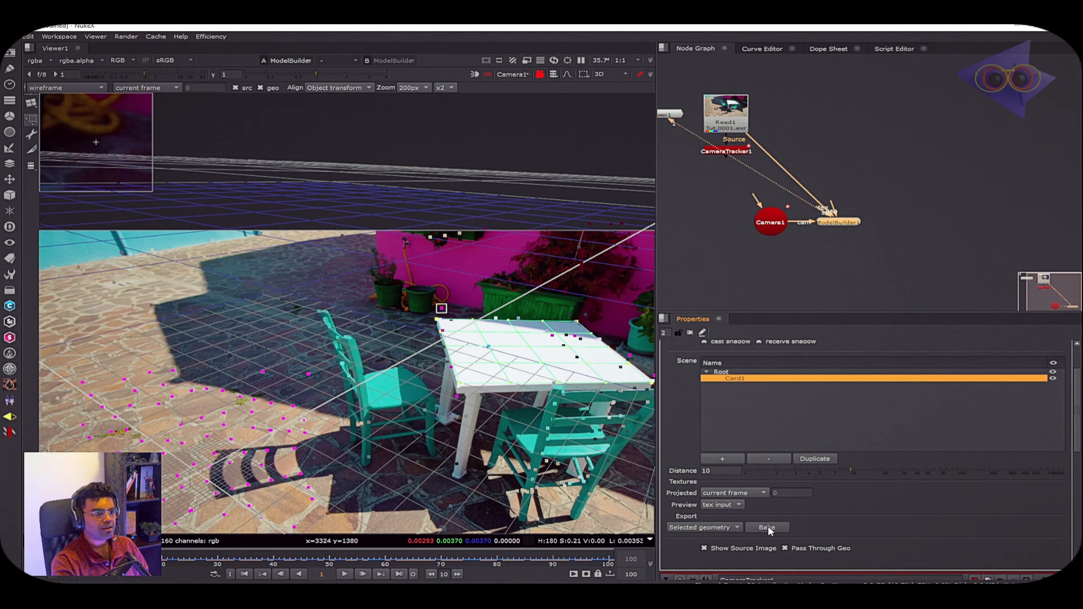
- Bake the selected tabletop card into a standalone geometry node
click(766, 527)
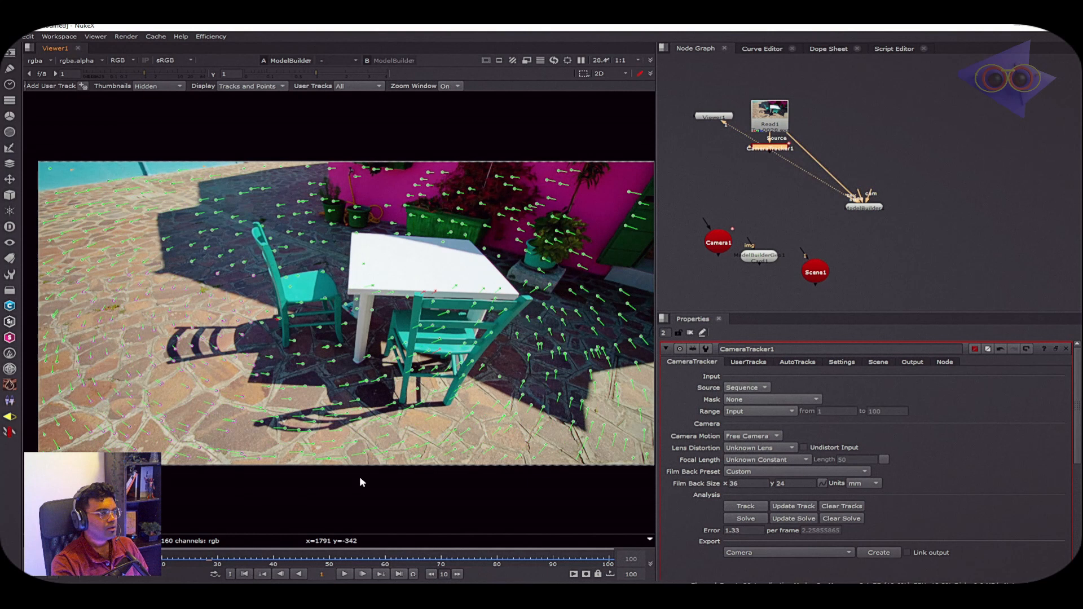
mouse_move(375, 213)
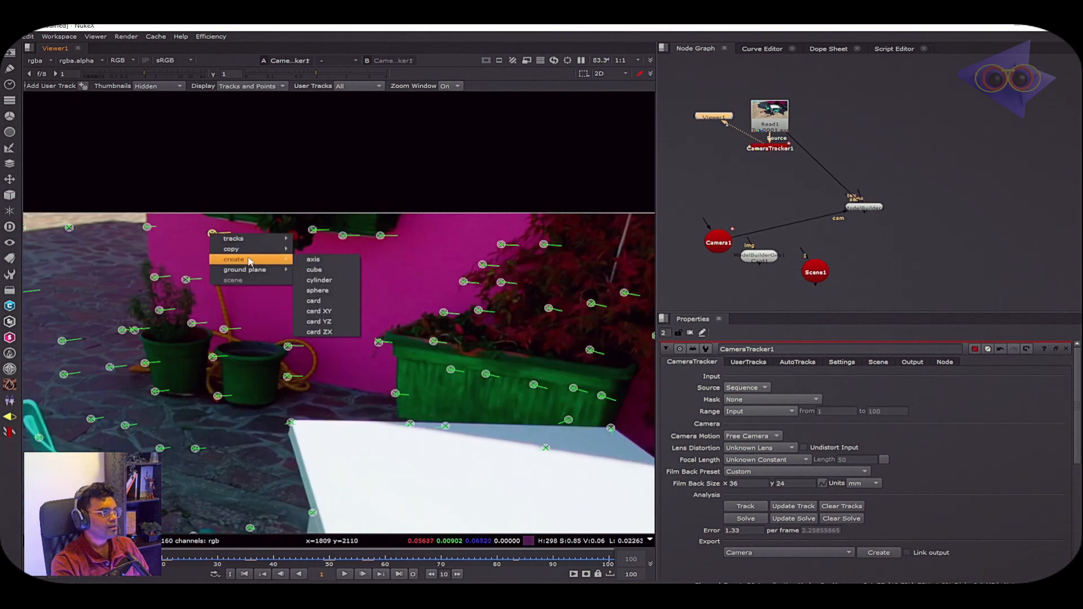
- Create Axis nodes at chosen tracked points via the viewer's create > axis option
click(312, 260)
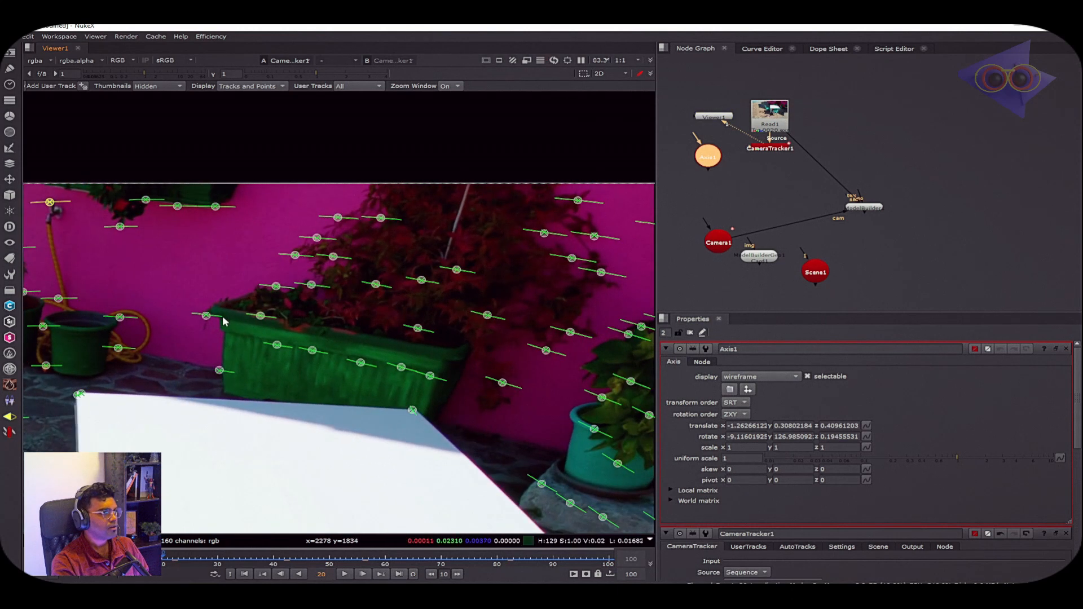
right_click(224, 321)
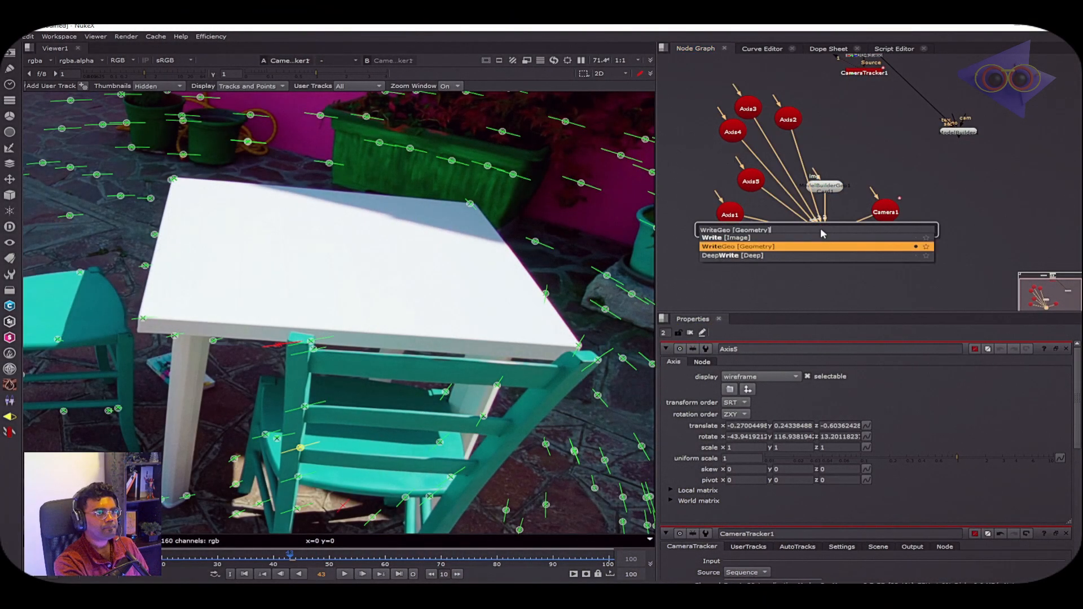
- Add a WriteGeo after the scene, excluding point clouds and using Ogawa storage
click(738, 247)
text(D:/Test/Tut/Geocam.abc)
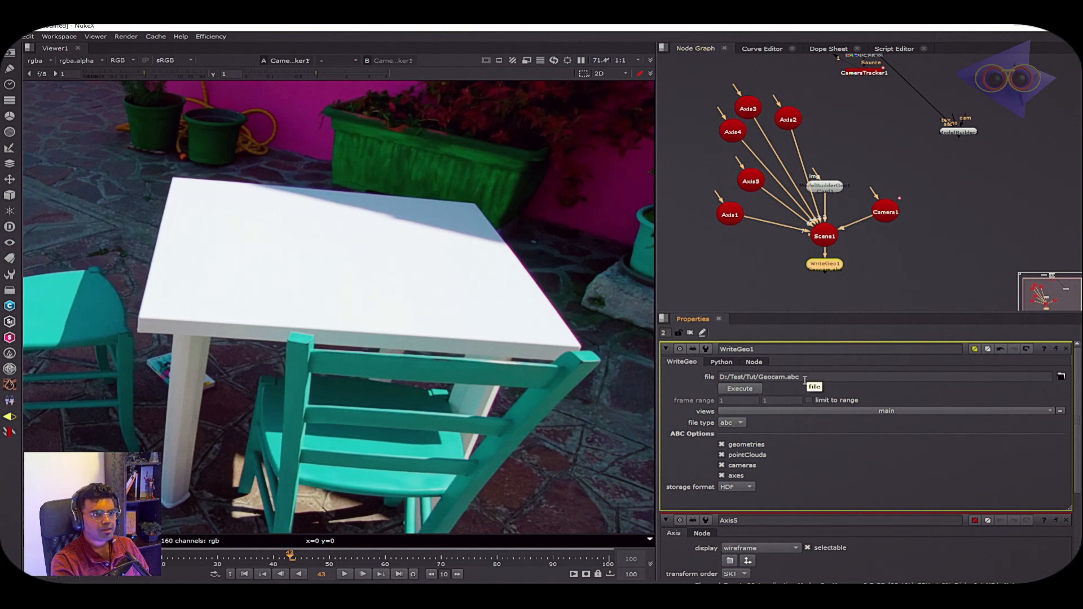
mouse_move(840, 269)
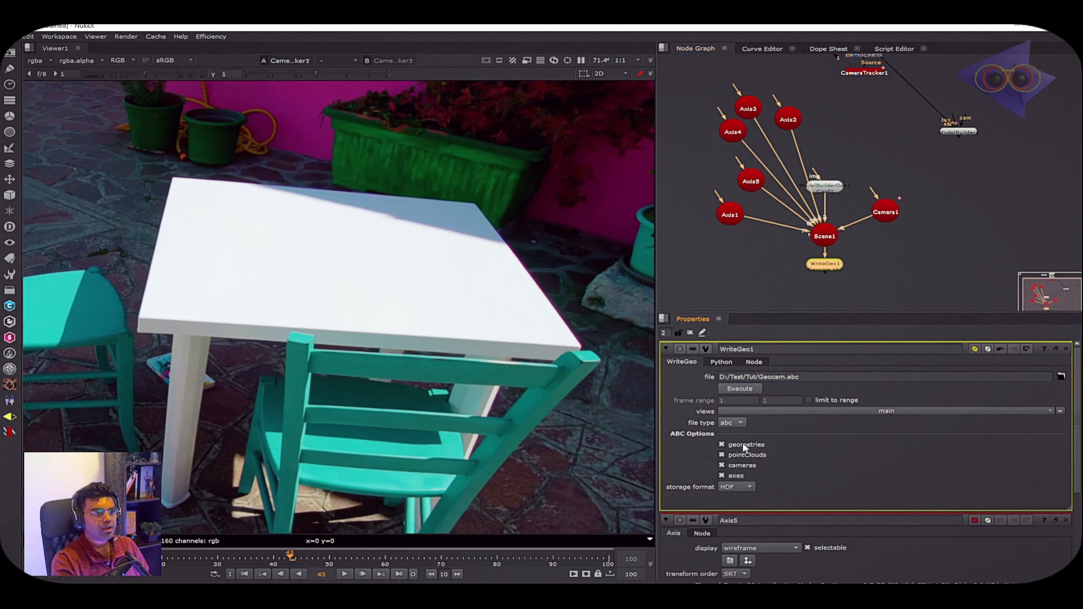
mouse_move(746, 444)
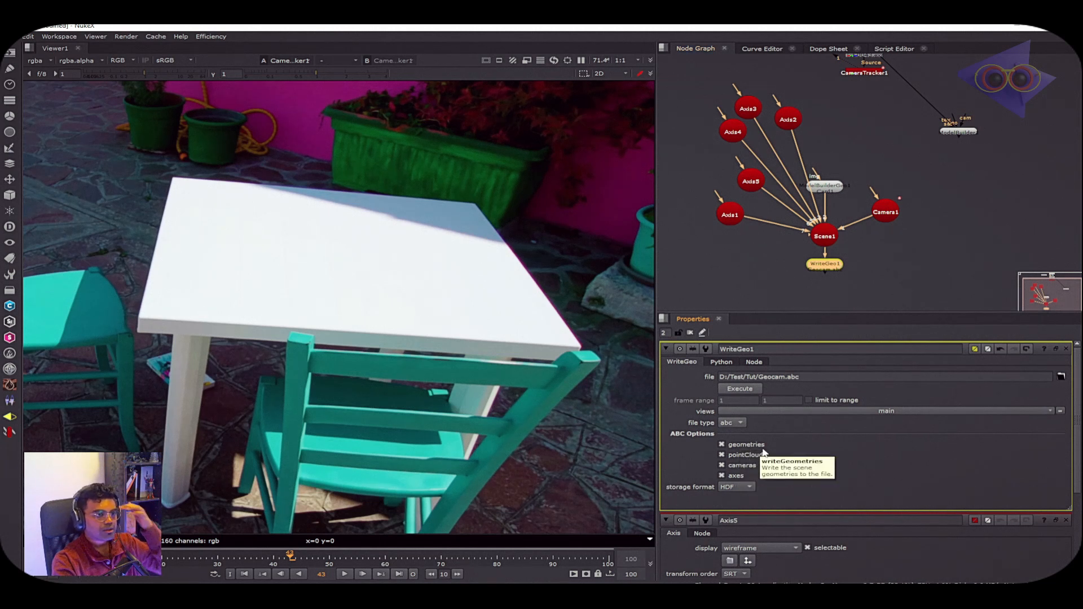
click(722, 455)
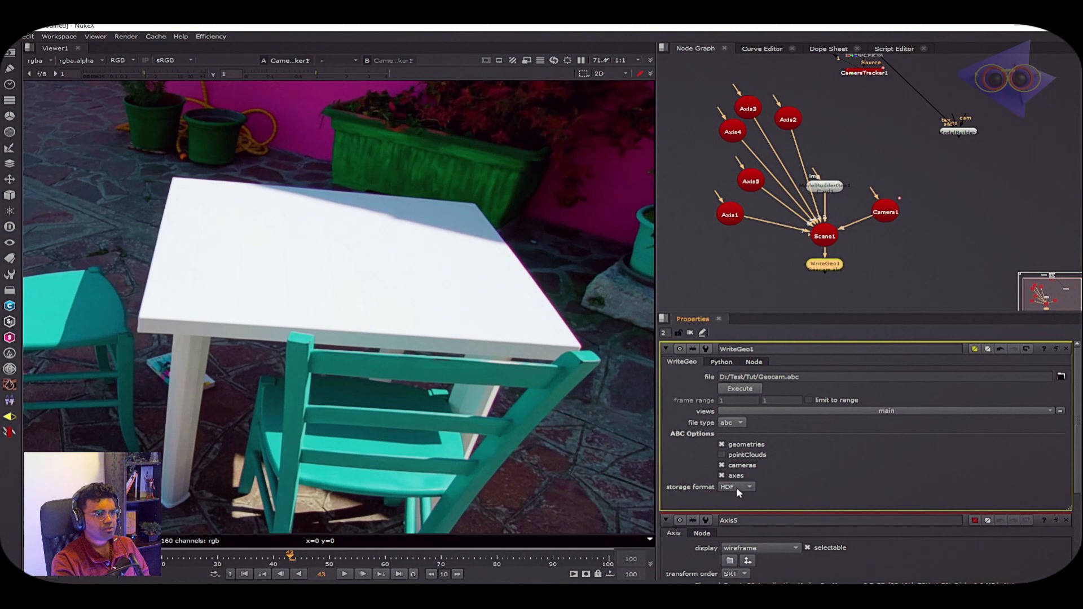
mouse_move(742, 491)
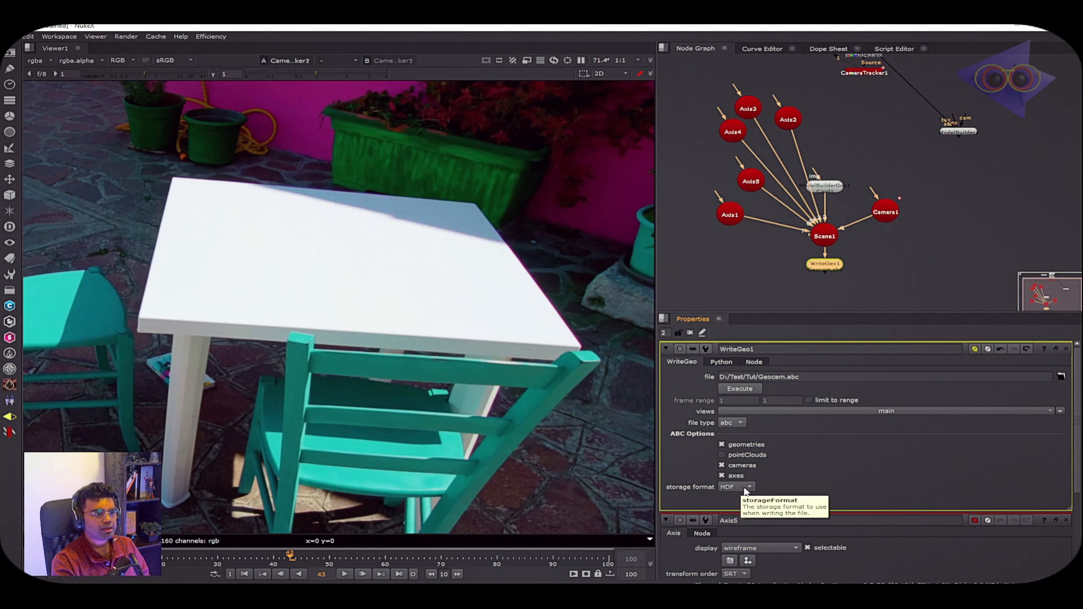
click(736, 486)
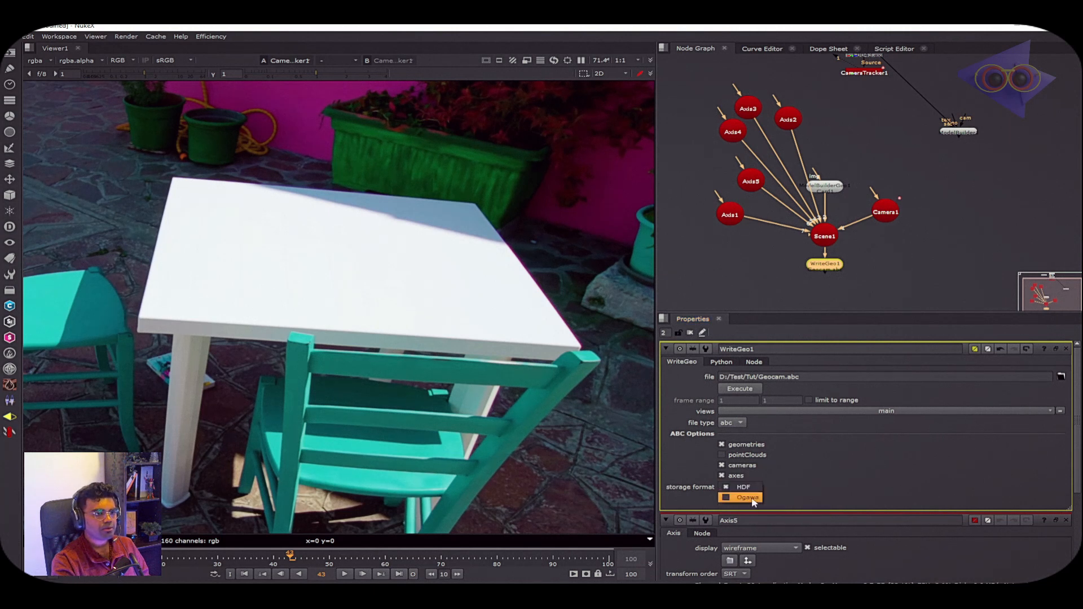
click(746, 498)
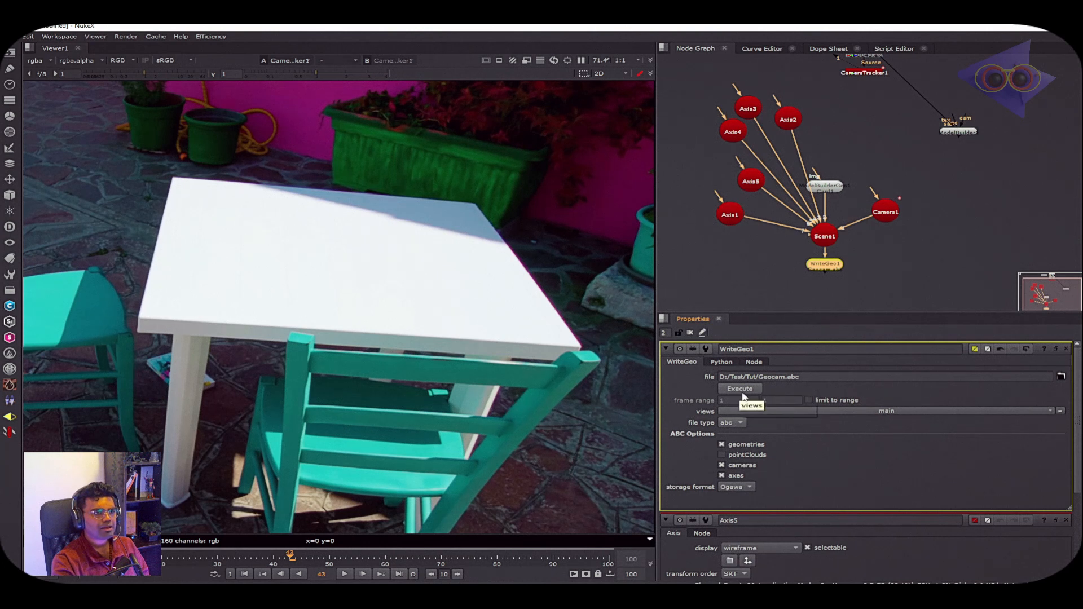
- Execute the Alembic write to Geocam.abc for frames 1-100
click(739, 388)
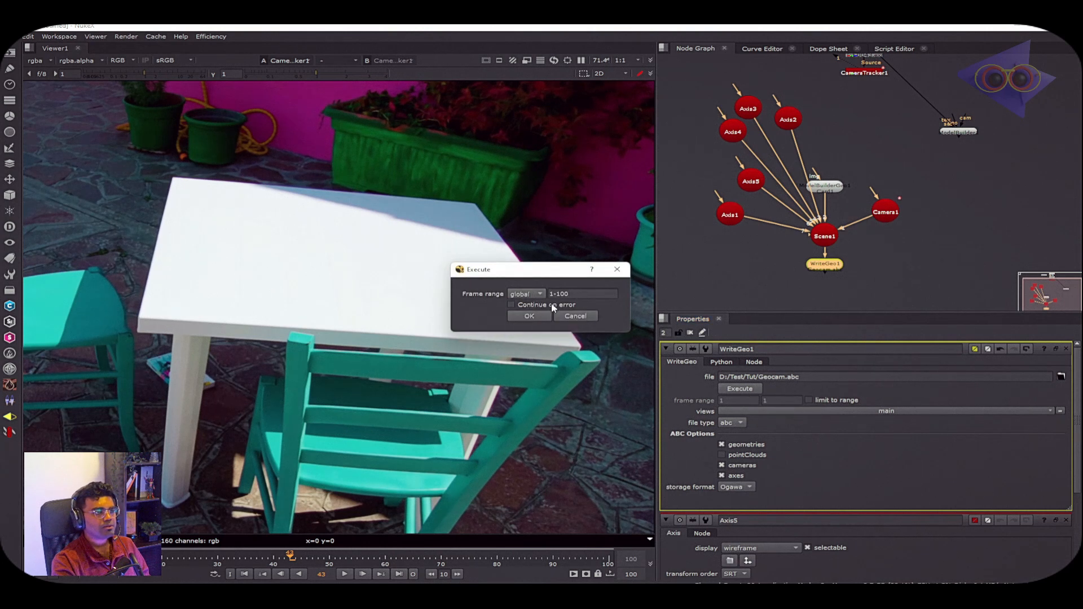
click(528, 316)
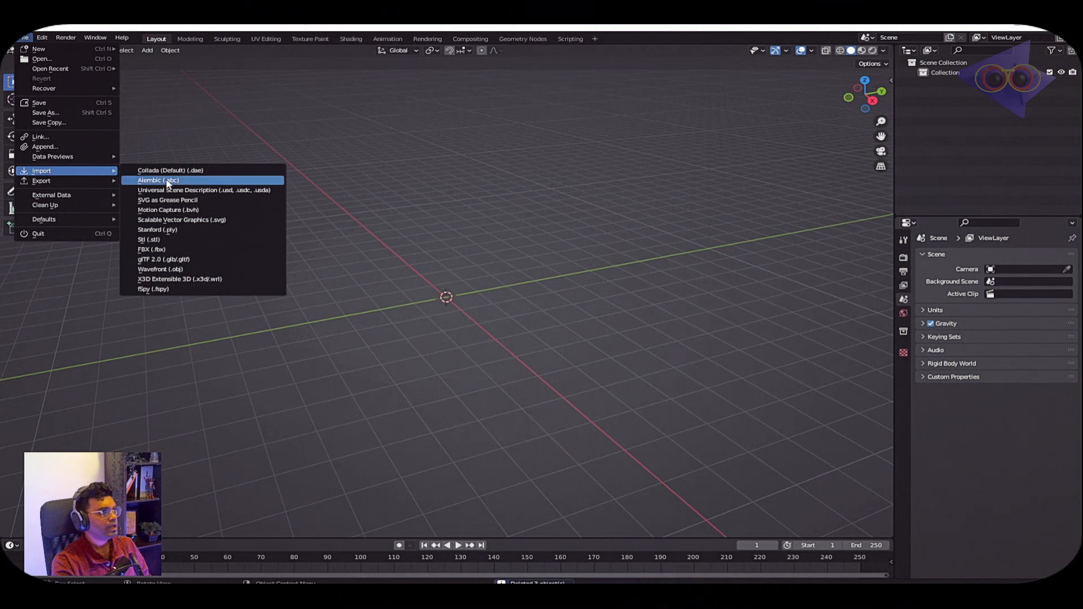
- Import Geocam.abc from D:/Test/Tut, bringing in the camera, card mesh and axes
click(158, 179)
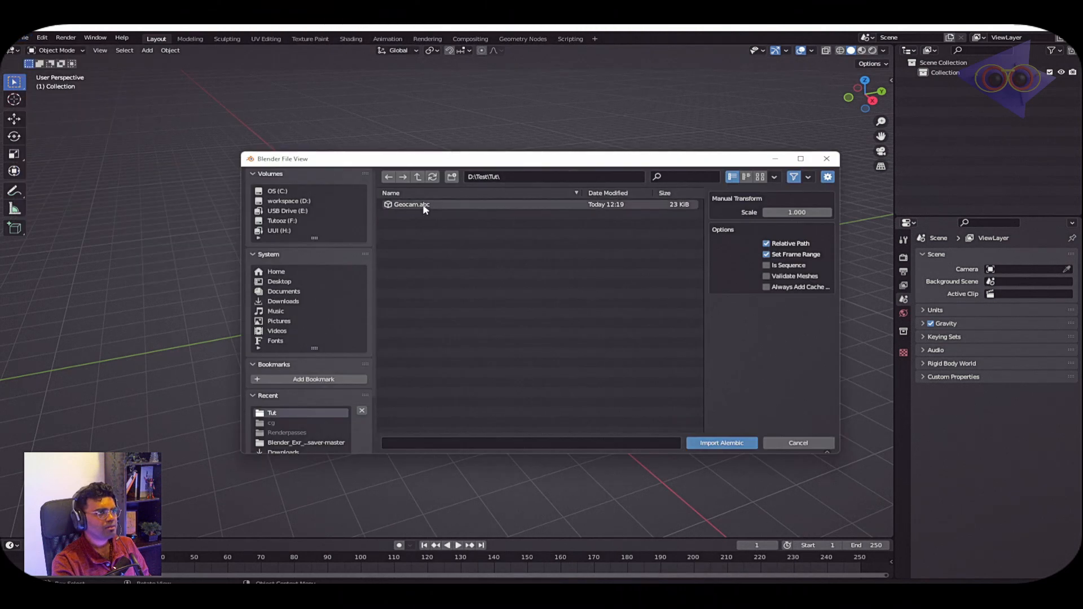
click(410, 204)
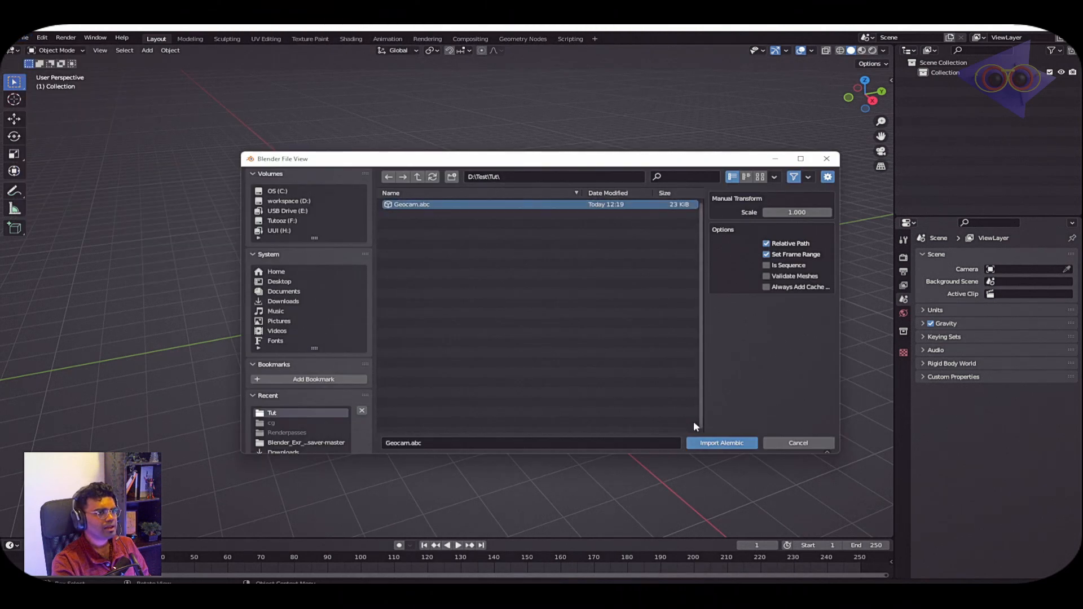
click(721, 442)
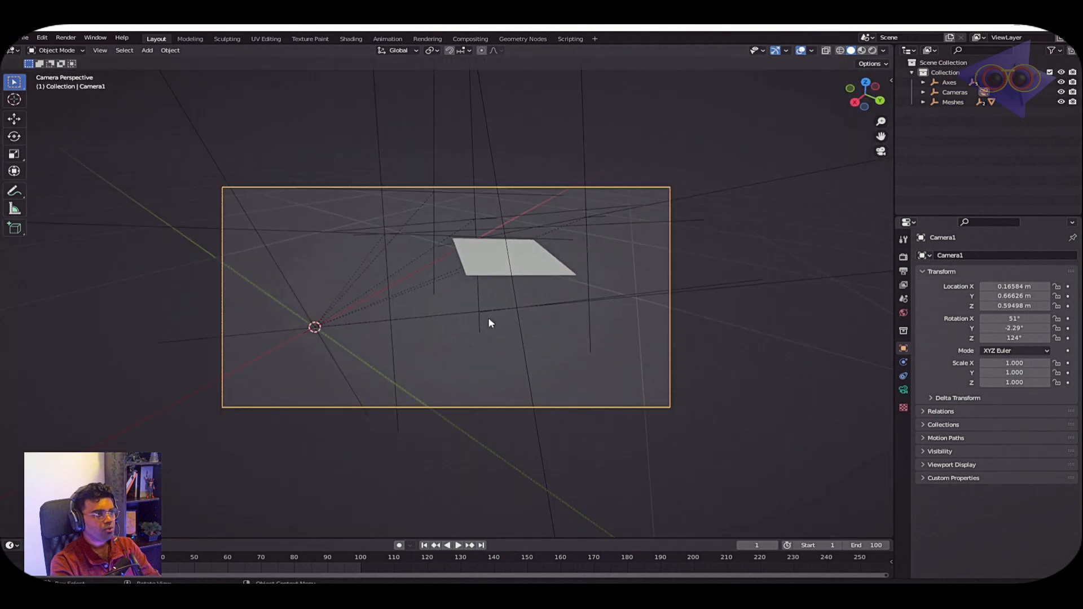
mouse_move(619, 213)
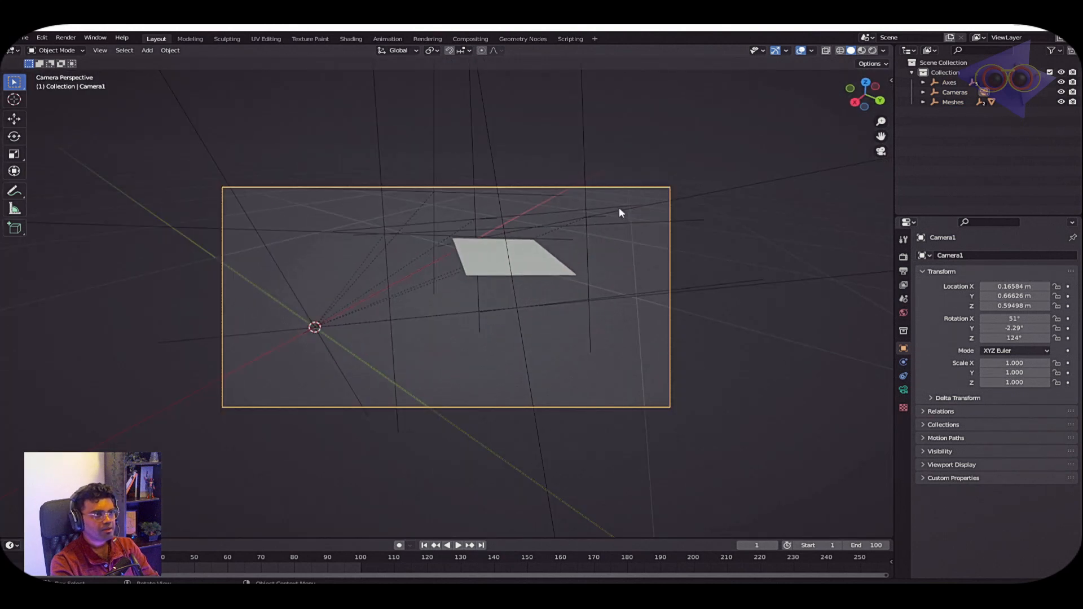
mouse_move(968, 458)
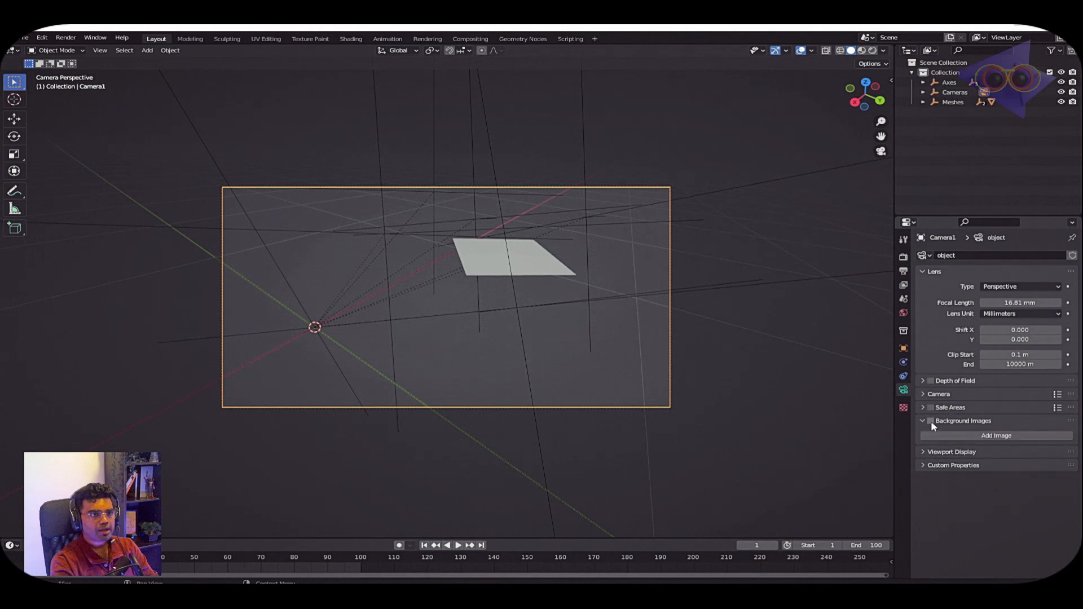
- Add a Movie Clip background image to the camera showing the Tut.0001.exr footage
click(994, 436)
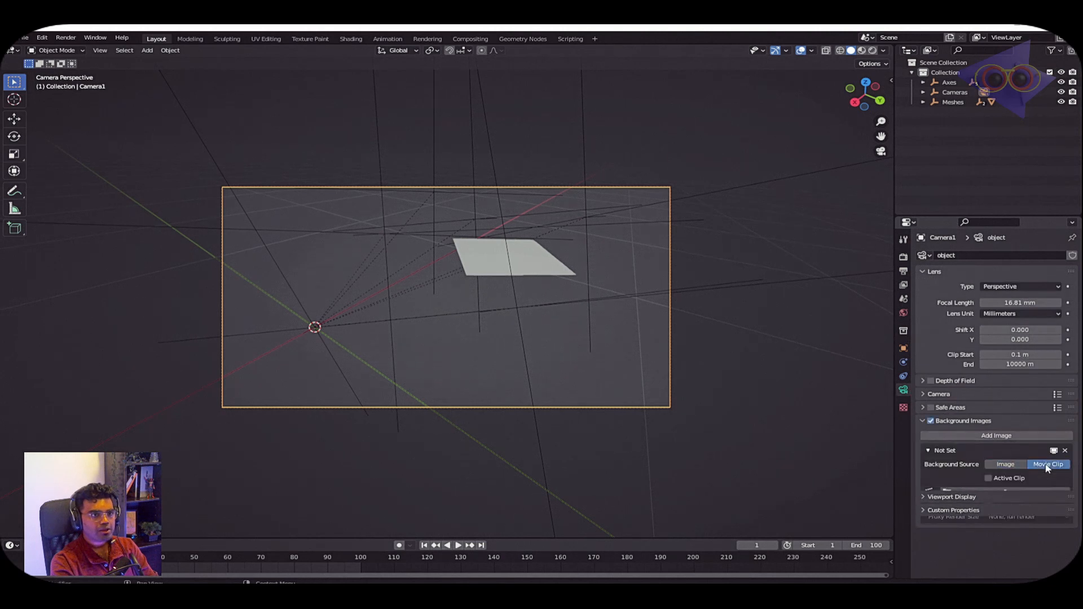
click(1048, 463)
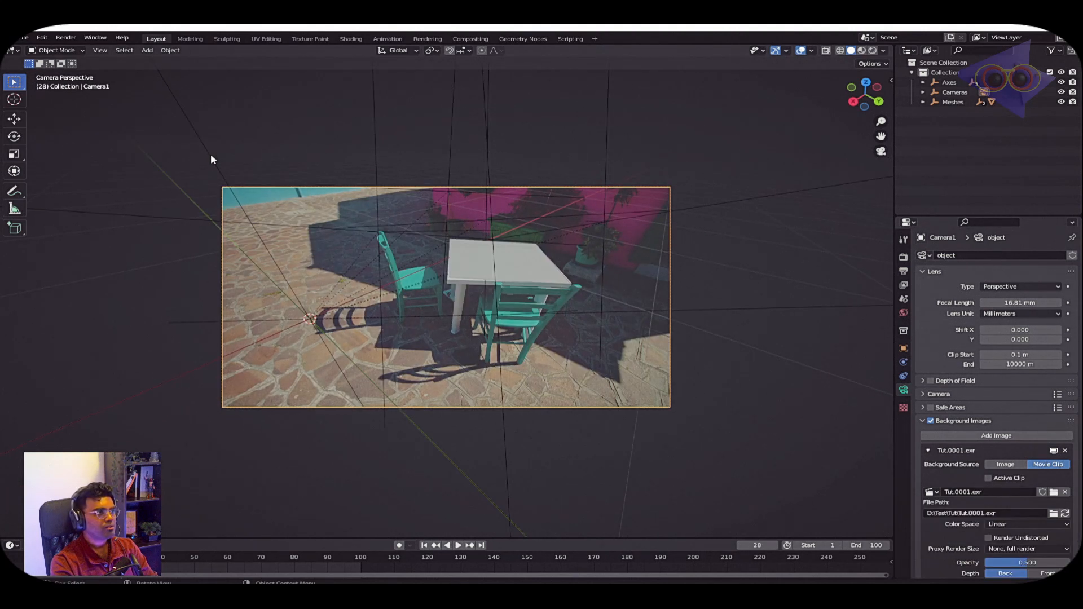
click(953, 150)
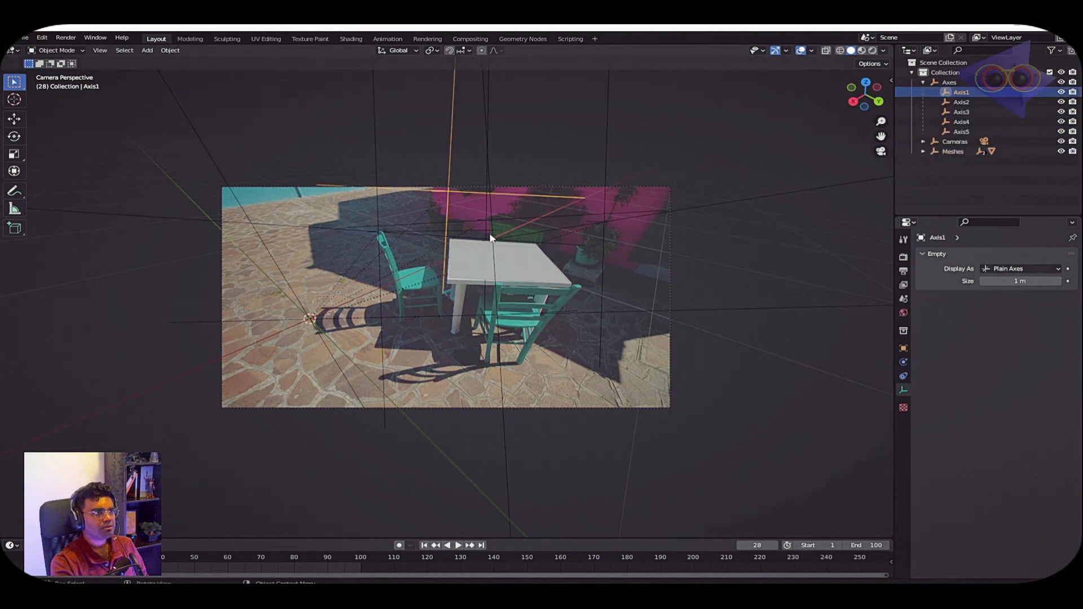
- Add a Mesh > Cube at the selected axis and play back the shot to check it
key(s)
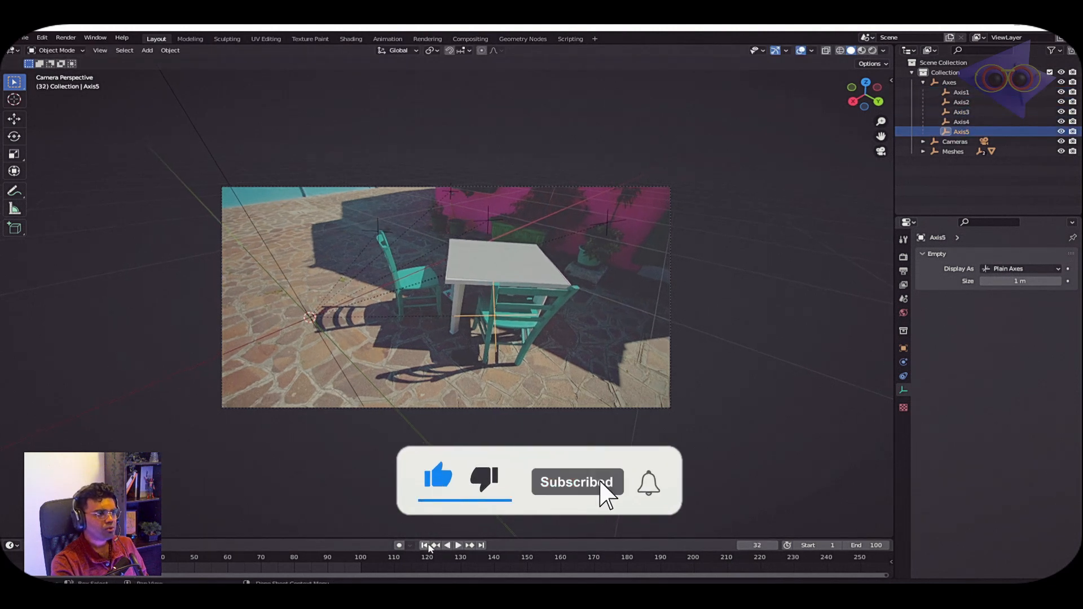
click(147, 50)
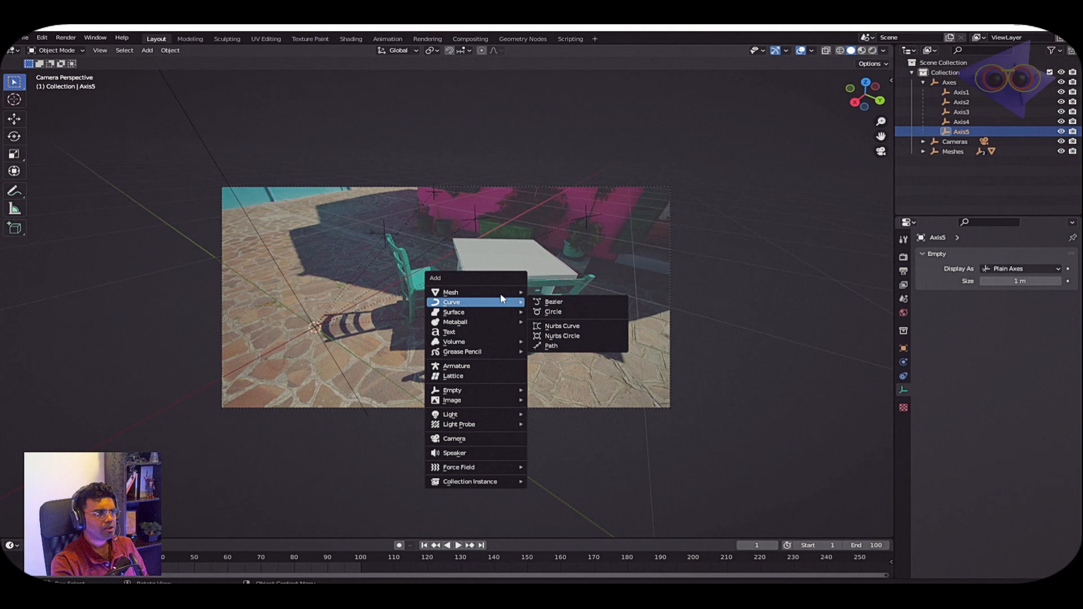
mouse_move(450, 291)
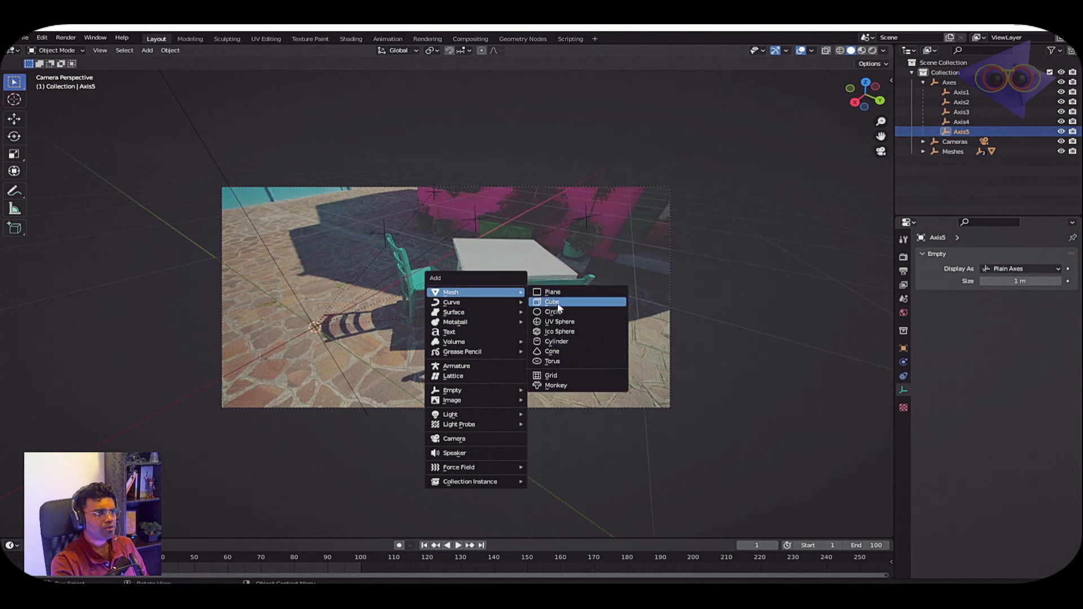
click(553, 301)
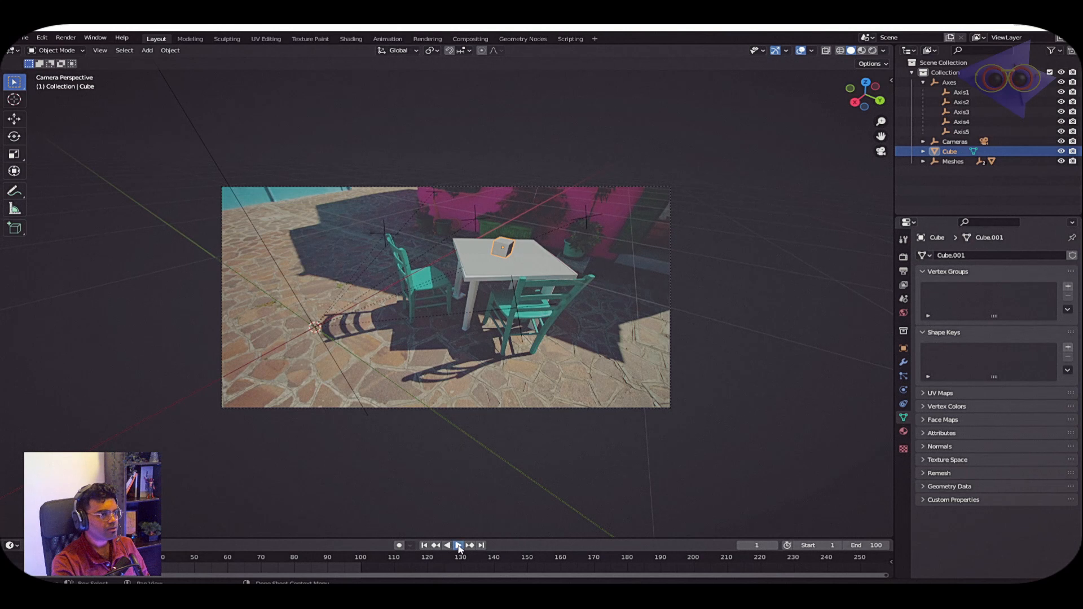
click(453, 544)
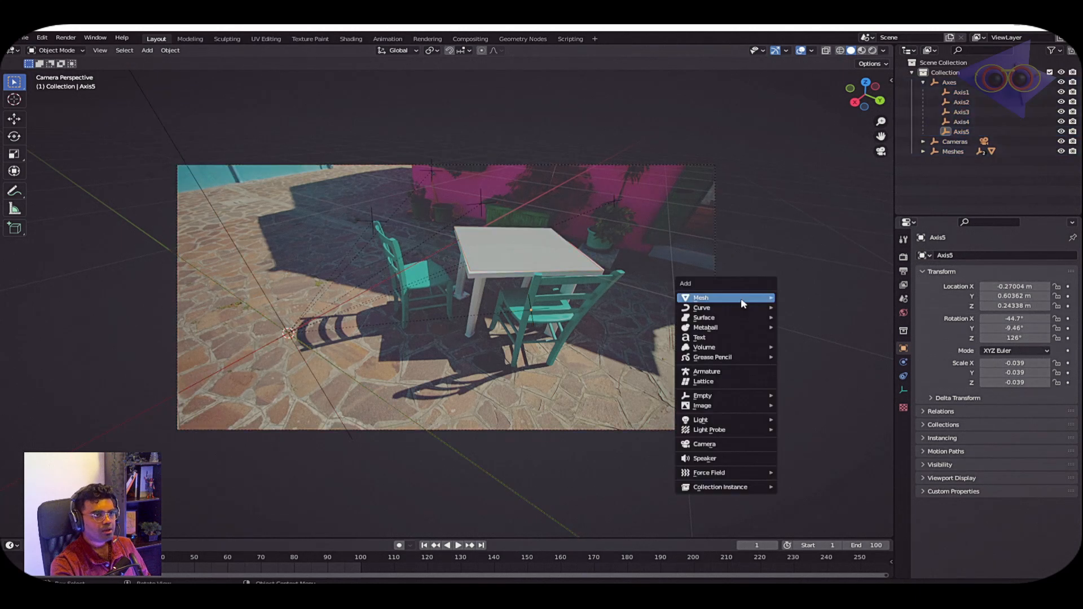
- Add a cube at Axis5 on the tabletop, view through the shot camera and scrub to a later frame
click(700, 297)
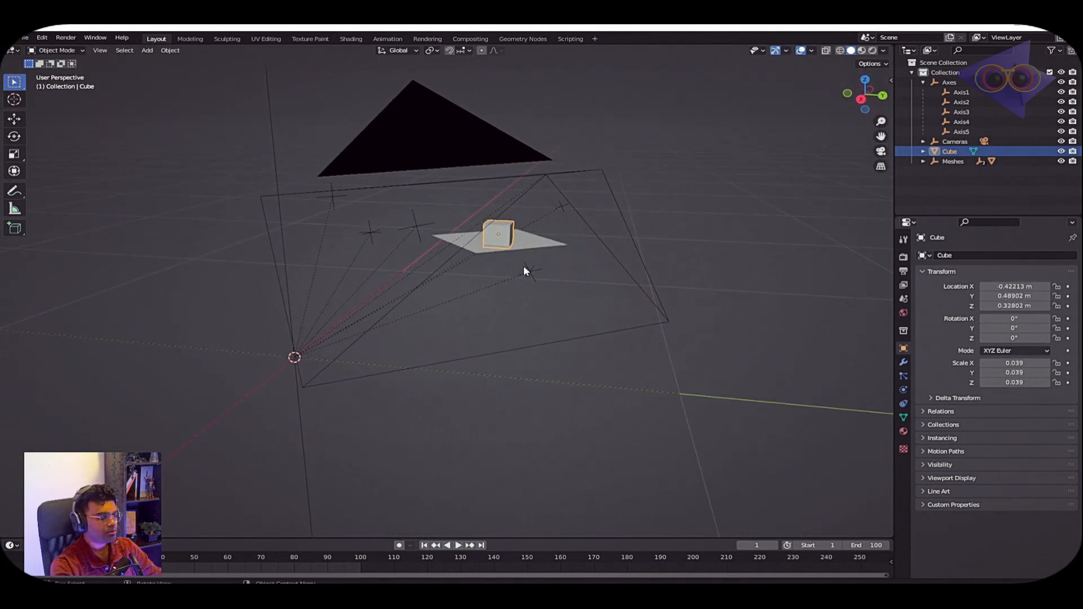
click(221, 556)
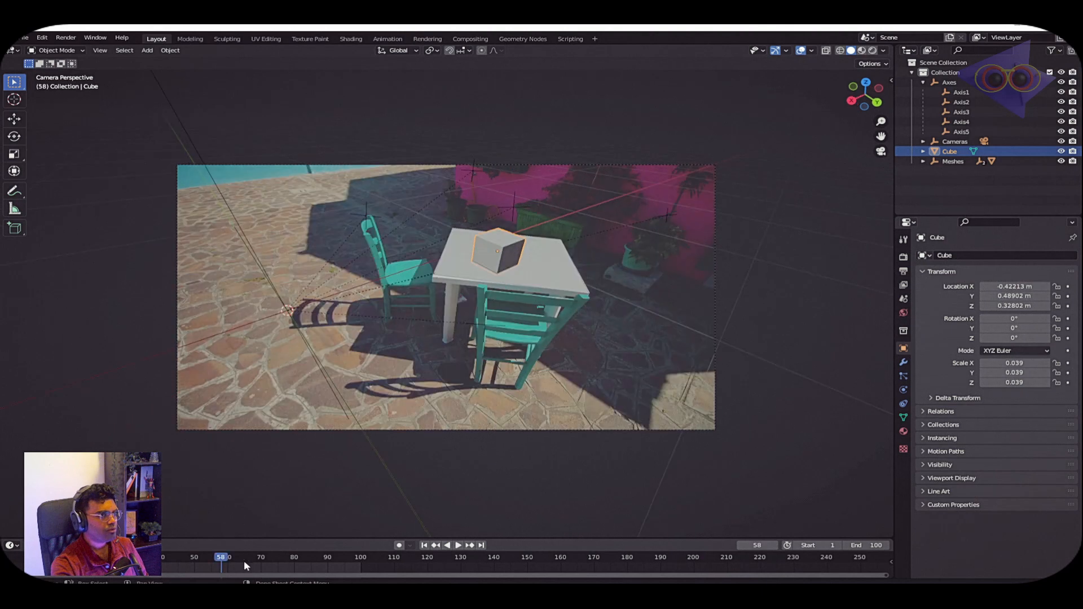
click(174, 556)
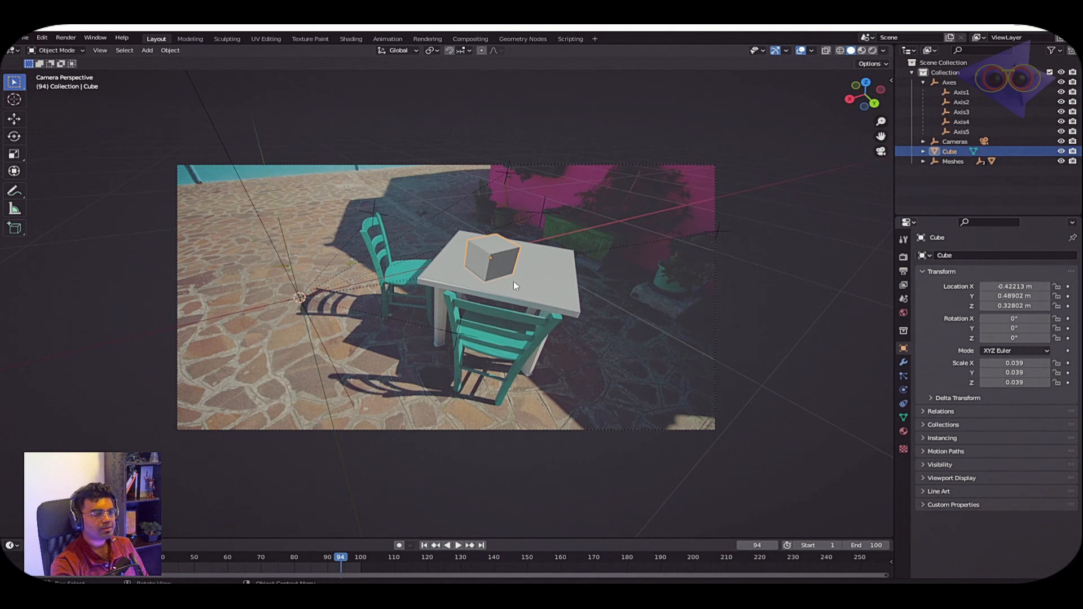
mouse_move(515, 291)
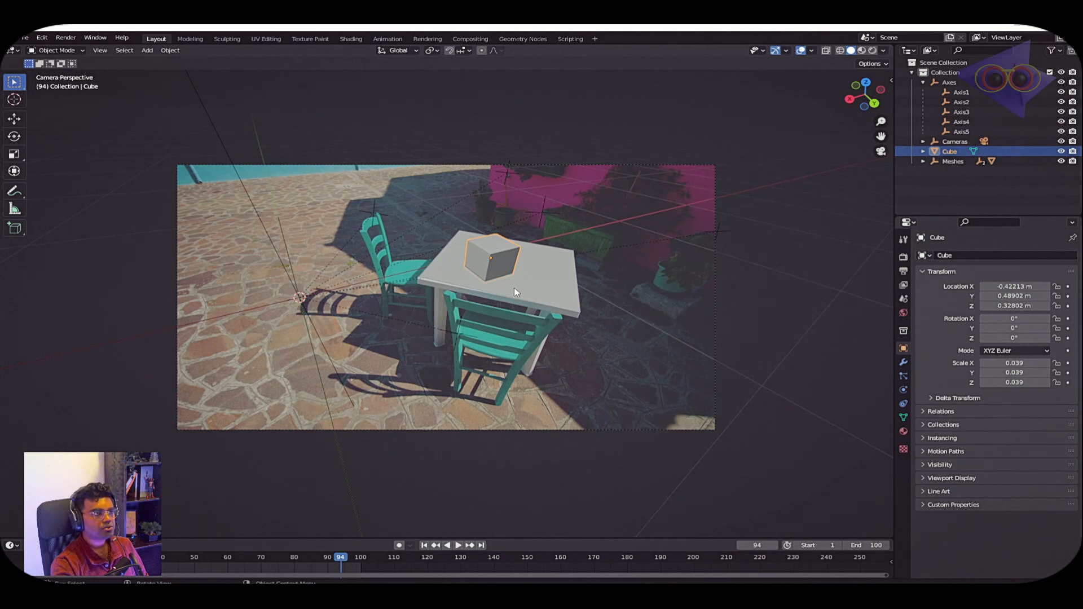
mouse_move(514, 324)
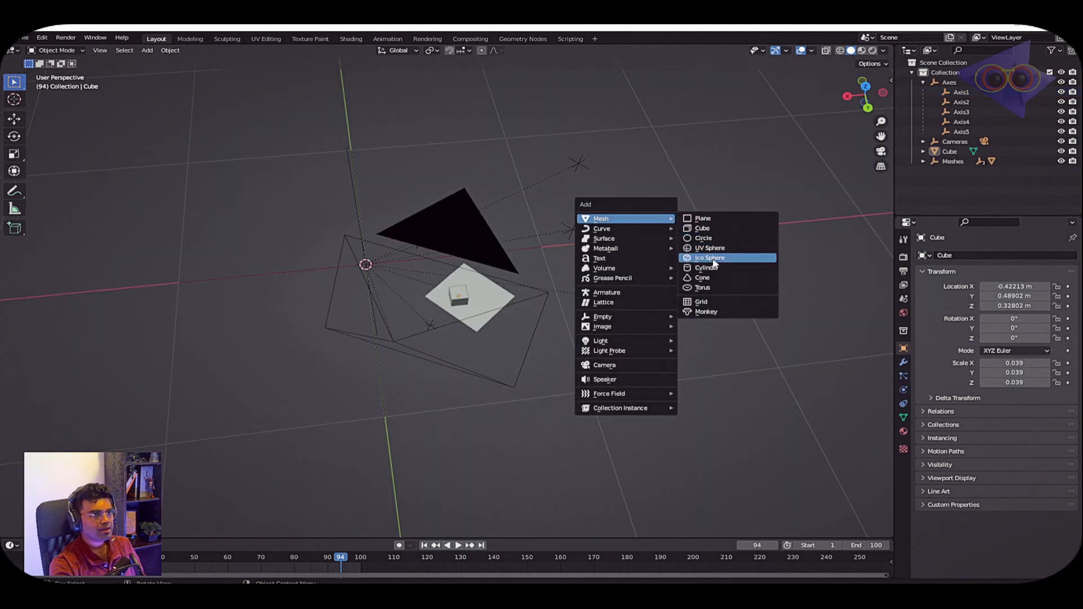
- Add a Mesh > Cylinder at the world origin, scaled to about 0.10
click(706, 267)
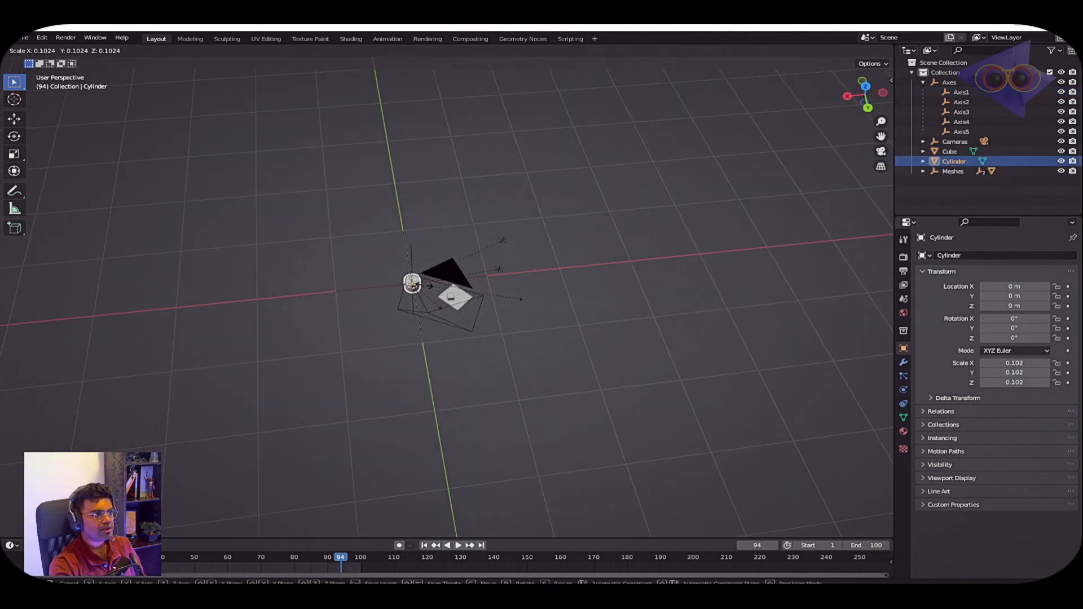